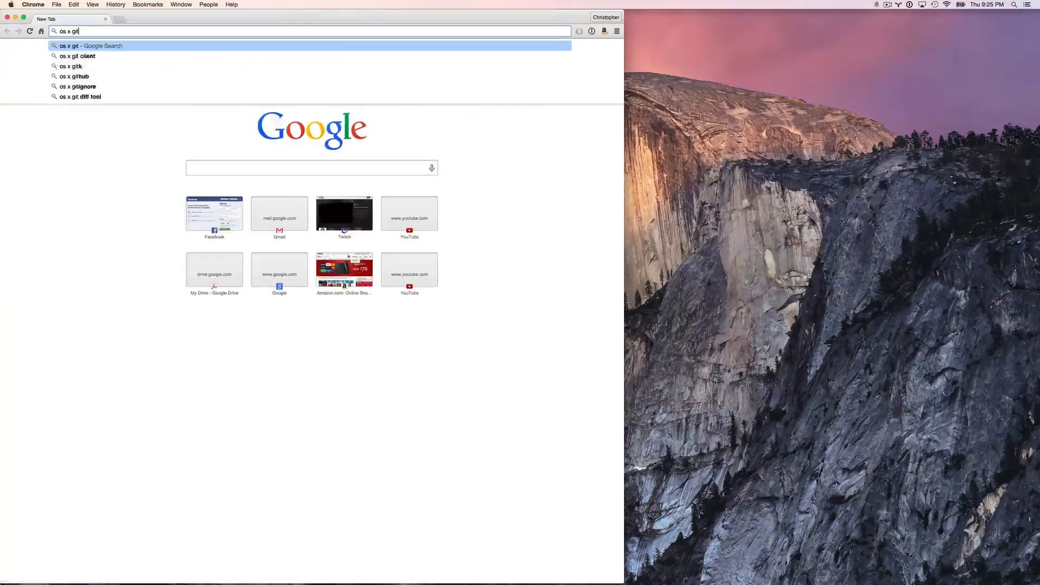
Run the Google search for 'os x git' to reach the Git for Mac download page.
{"action": "key", "text": "Enter"}
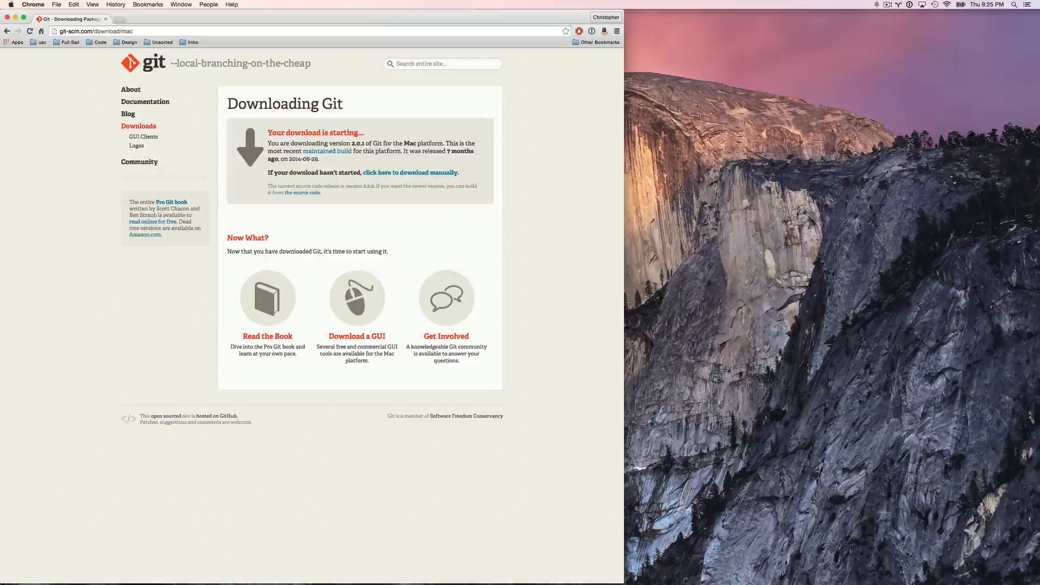
Launch the Git 2.2.1 package in Installer and continue past Destination Select.
{"action": "left_click", "coordinate": [665, 565]}
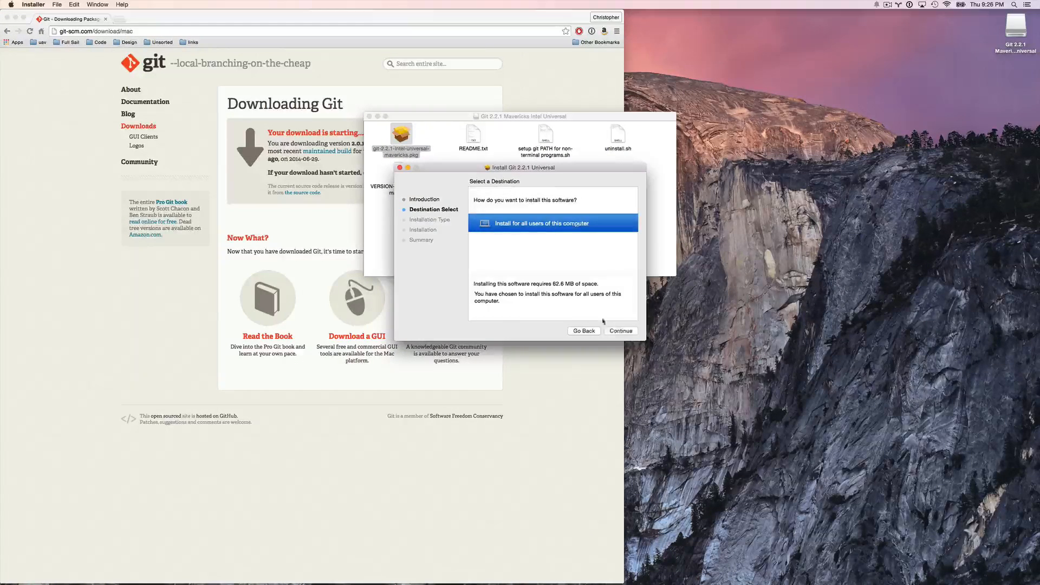
{"action": "left_click", "coordinate": [621, 331]}
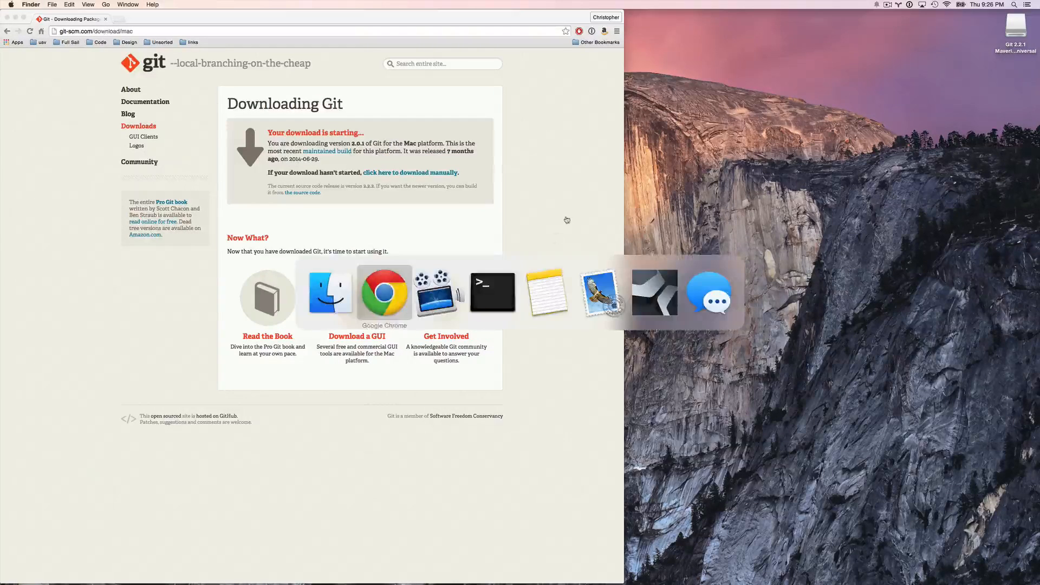
Return to Chrome and scroll the GoRails Yosemite guide down to Installing Homebrew.
{"action": "left_click", "coordinate": [492, 292]}
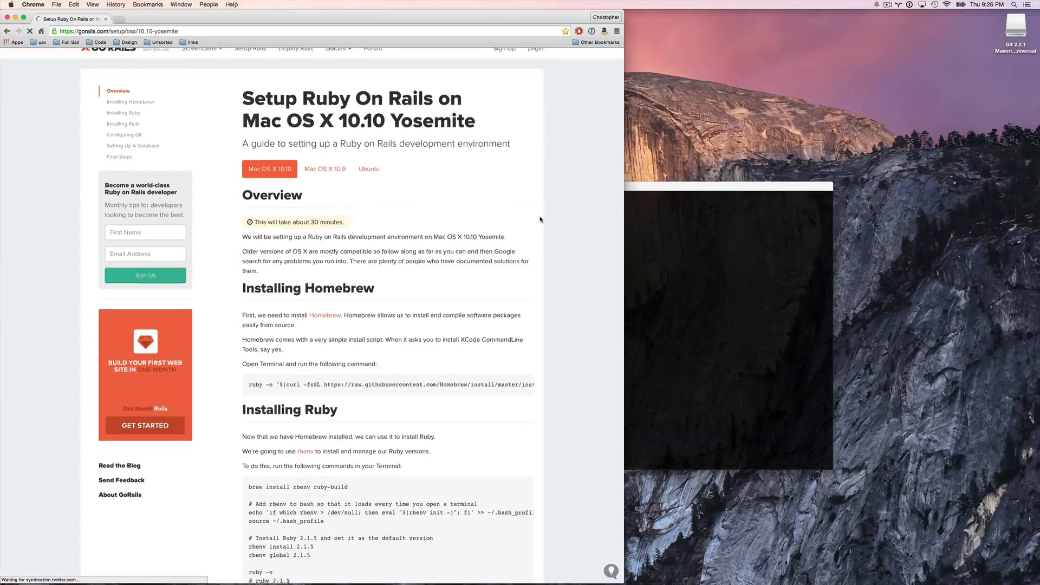
{"action": "scroll", "scroll_direction": "down", "scroll_amount": 3}
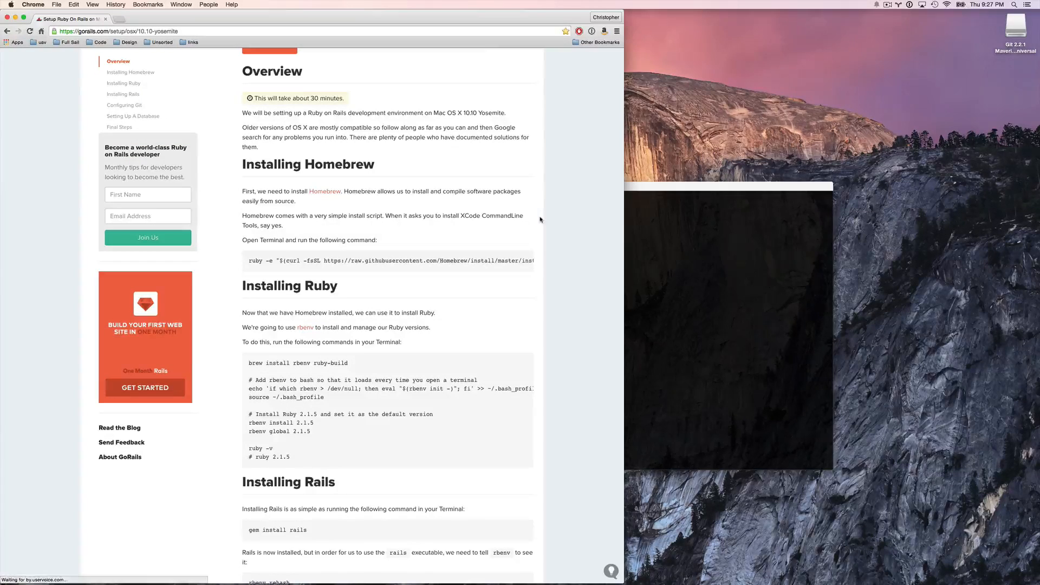
{"action": "scroll", "scroll_direction": "down", "scroll_amount": 3}
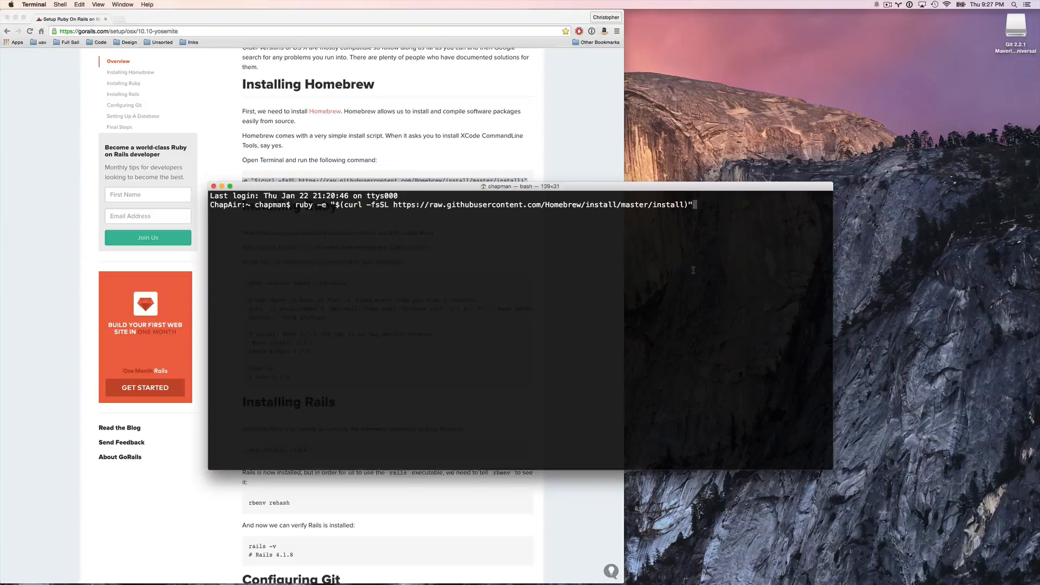
Run the Homebrew install script and accept the command line developer tools install and license.
{"action": "key", "text": "Return"}
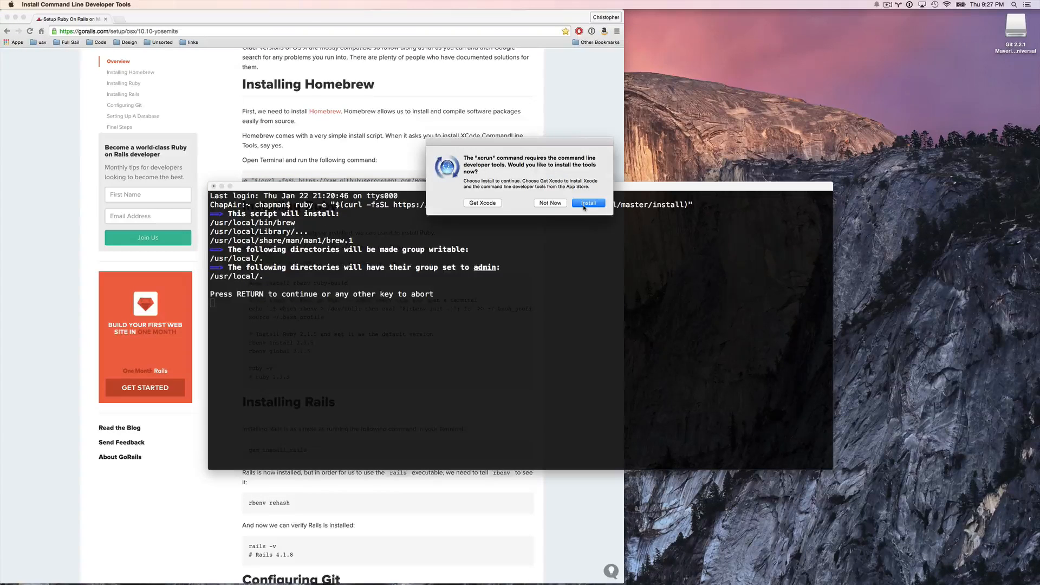
{"action": "left_click", "coordinate": [589, 203]}
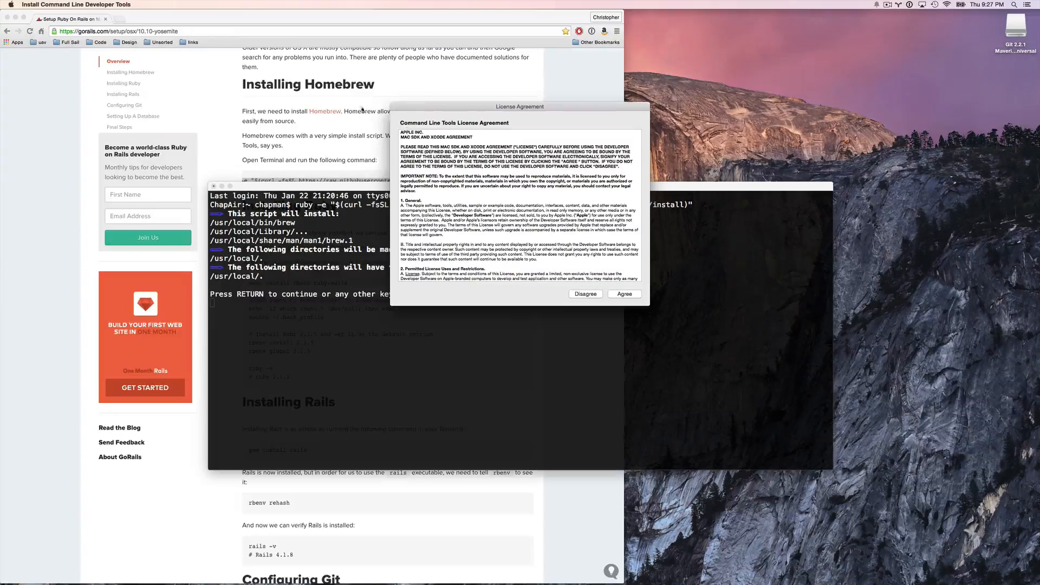
{"action": "left_click", "coordinate": [624, 293]}
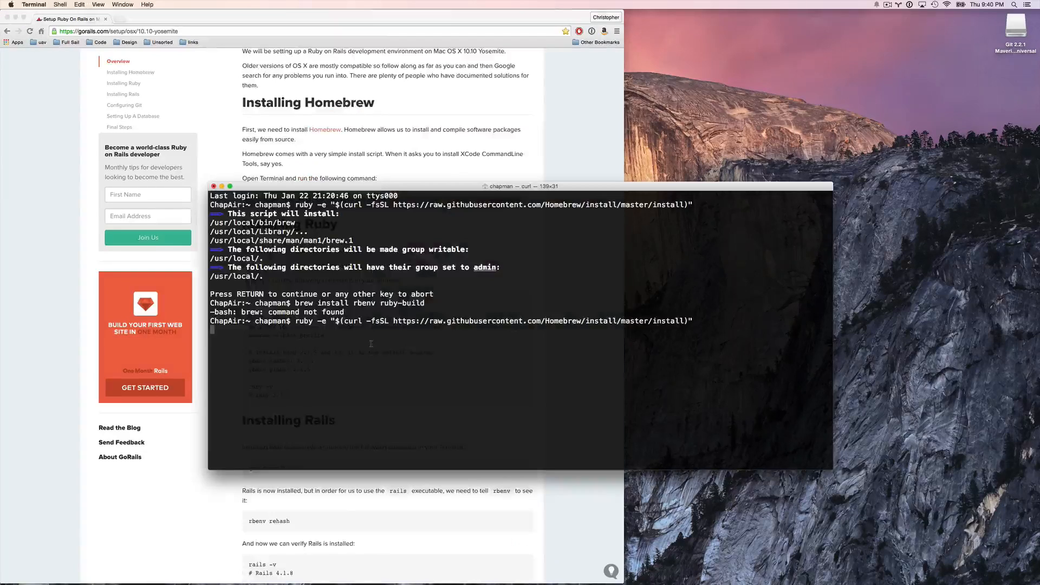
Rerun the Homebrew install script and confirm to continue until it reports success.
{"action": "key", "text": "Return"}
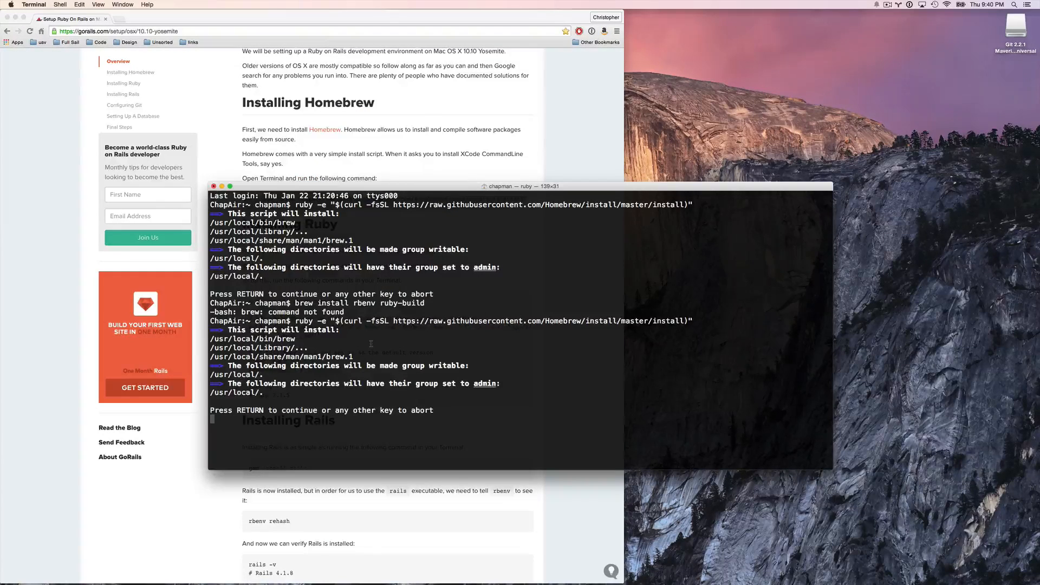
{"action": "key", "text": "Return"}
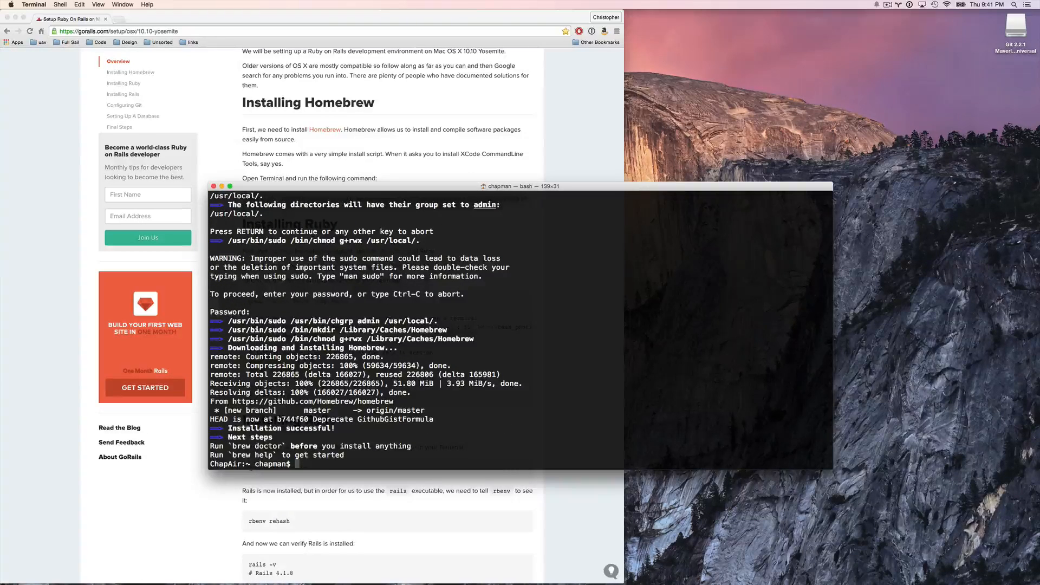
Run brew doctor, then append the rbenv init line to ~/.bash_profile.
{"action": "type", "text": "brew"}
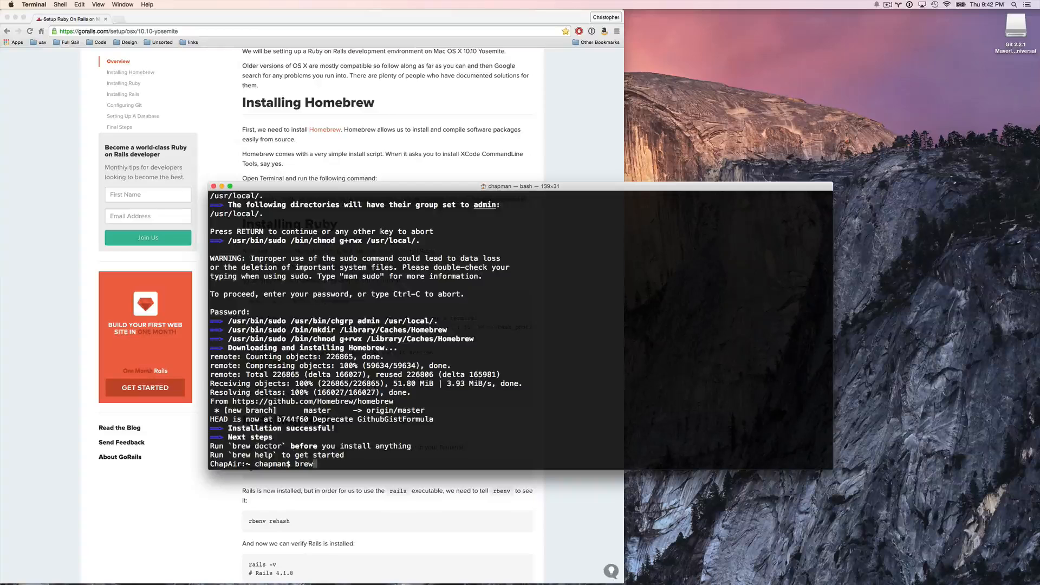
{"action": "type", "text": "doctor"}
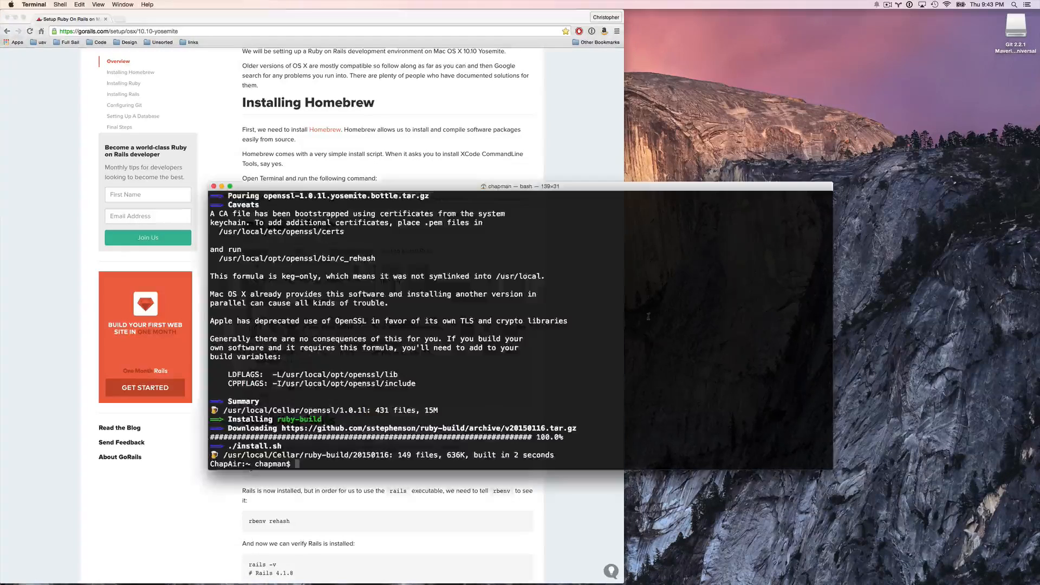
{"action": "type", "text": "echo 'if which rbenv > /dev/null; then eval \"$(rbenv init -)\"; fi' >> ~/.bash_profile"}
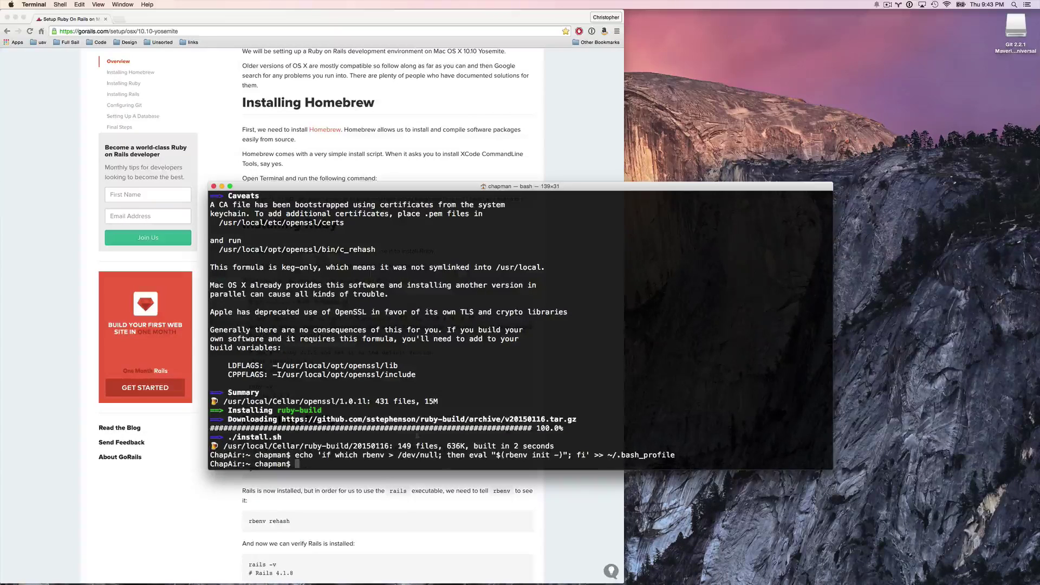
{"action": "mouse_move", "coordinate": [544, 137]}
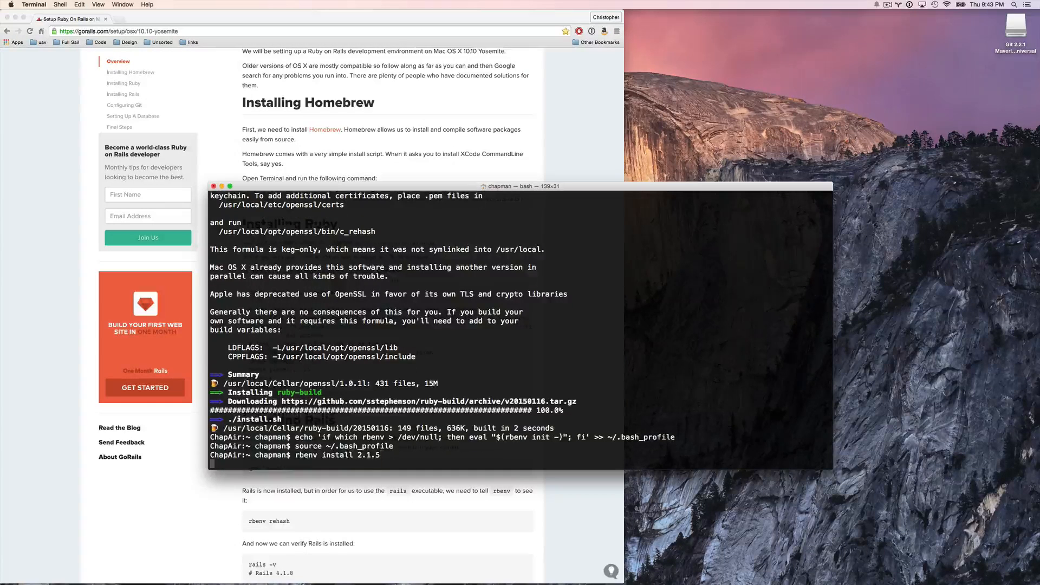
Run rbenv install 2.1.5 and let Ruby 2.1.5 finish installing.
{"action": "key", "text": "Return"}
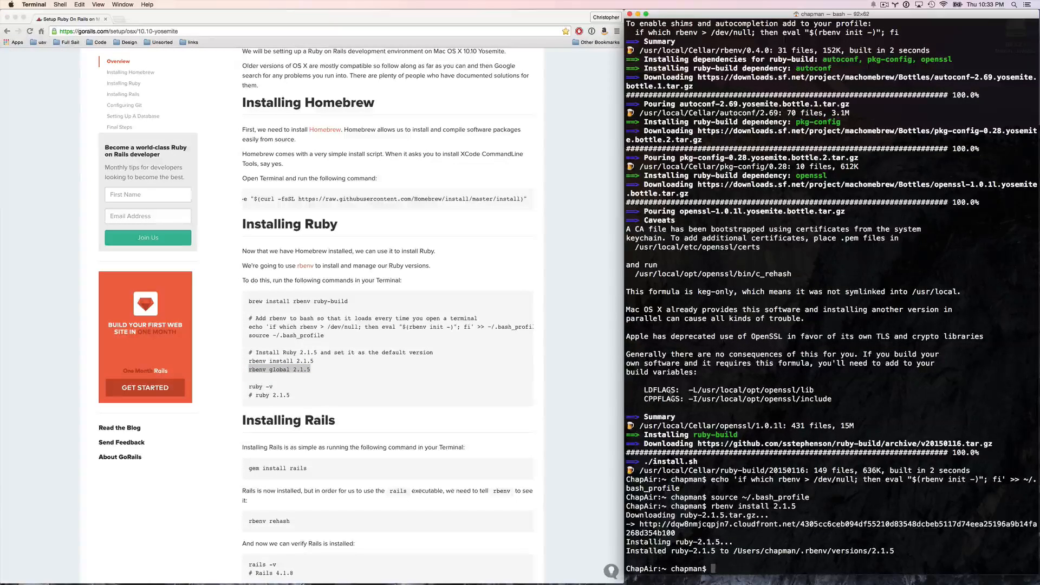
Set rbenv global 2.1.5 and verify the active Ruby version with ruby -v.
{"action": "type", "text": "rbenv global 2.1.5"}
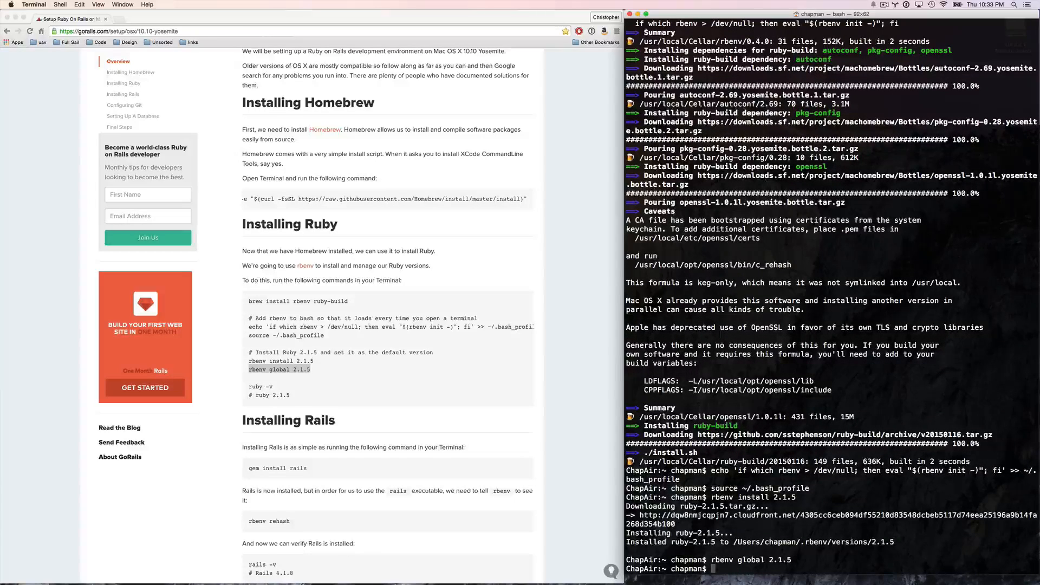
{"action": "type", "text": "ruby"}
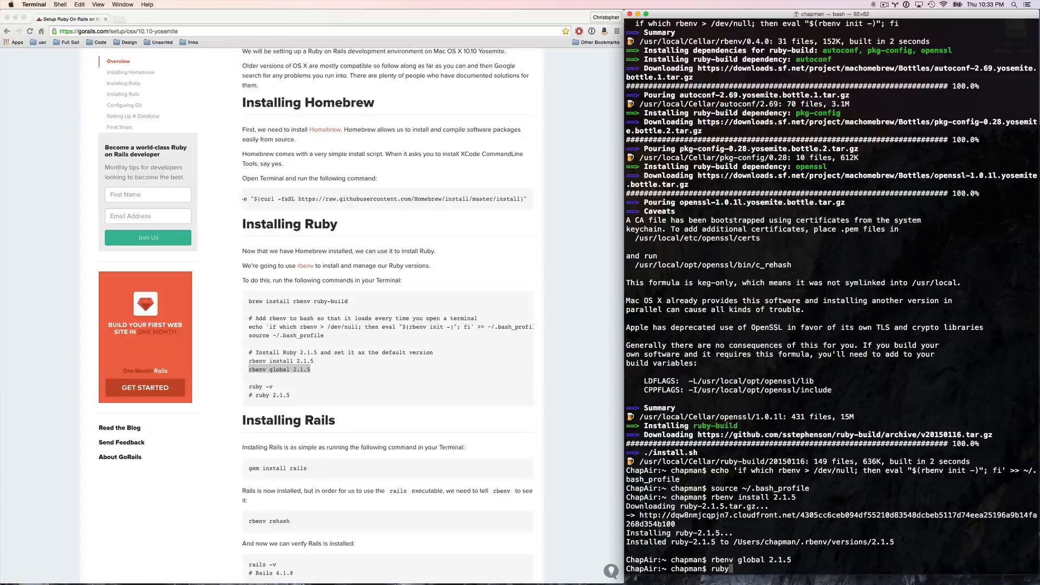
{"action": "key", "text": "Return"}
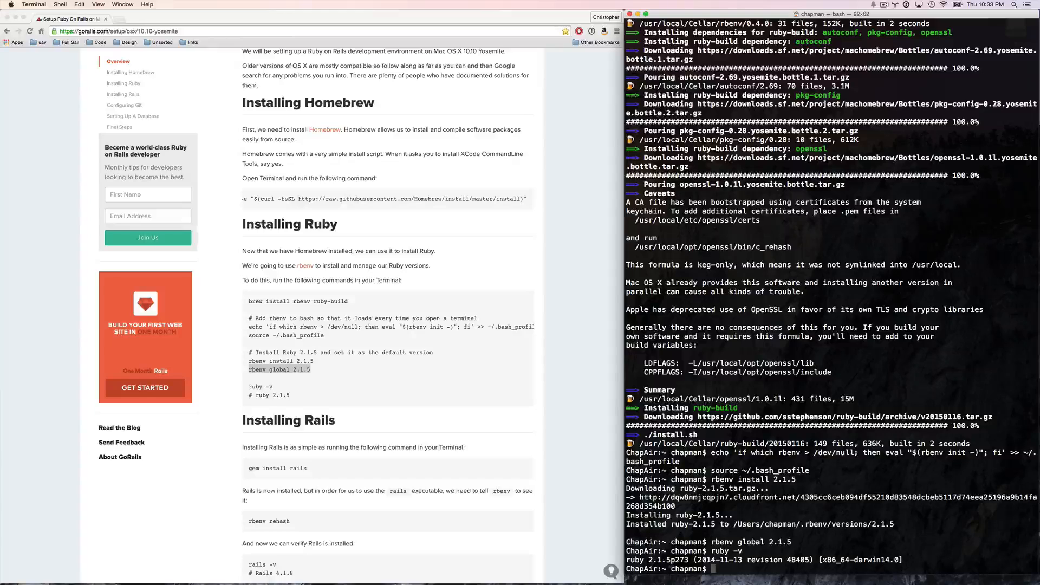
{"action": "scroll", "scroll_direction": "down", "scroll_amount": 3}
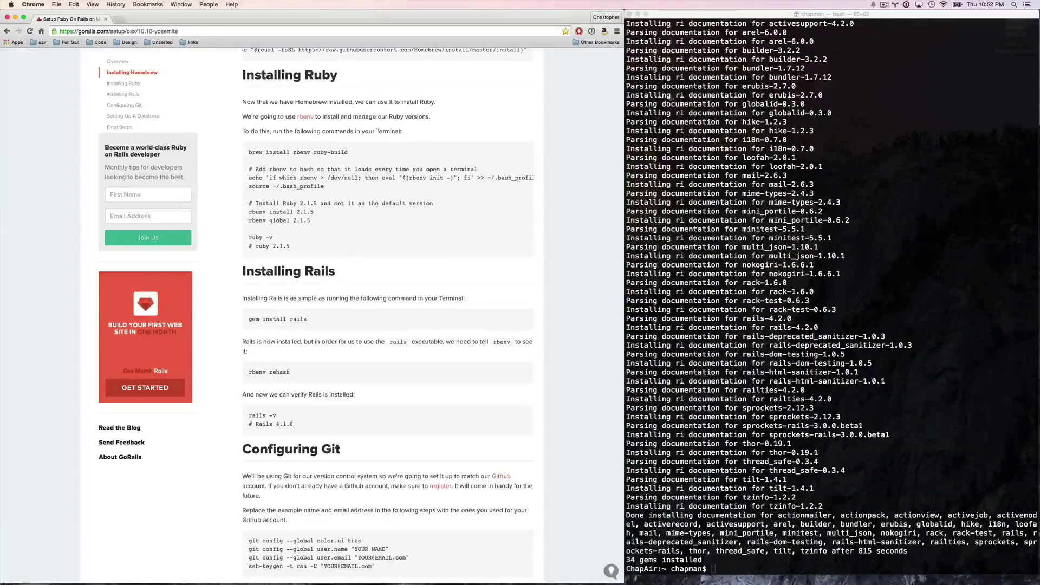
Copy and run rbenv rehash from the guide, then attempt the mistyped 'rail' version check.
{"action": "double_click", "coordinate": [256, 372]}
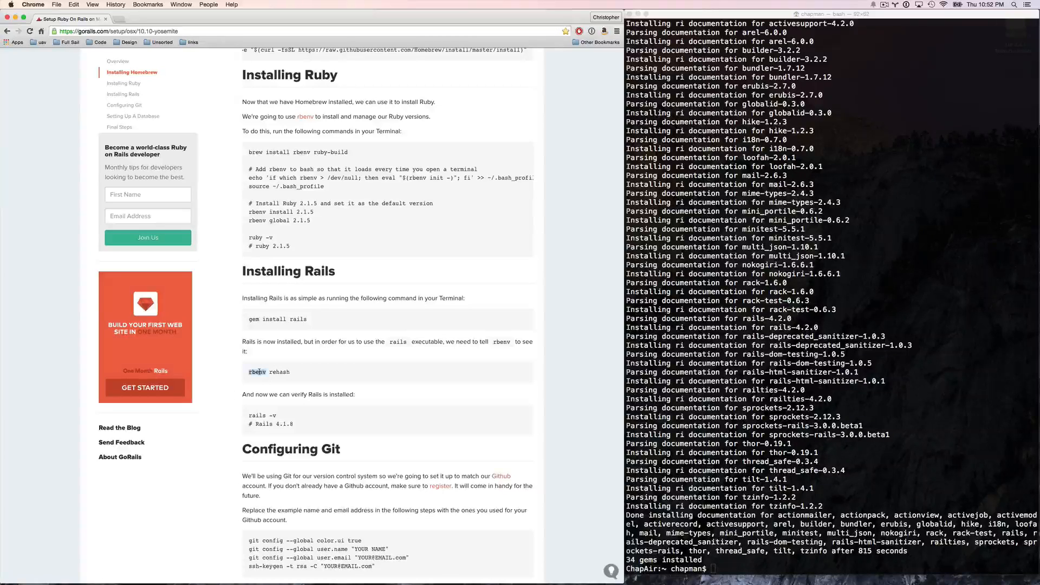
{"action": "double_click", "coordinate": [257, 372]}
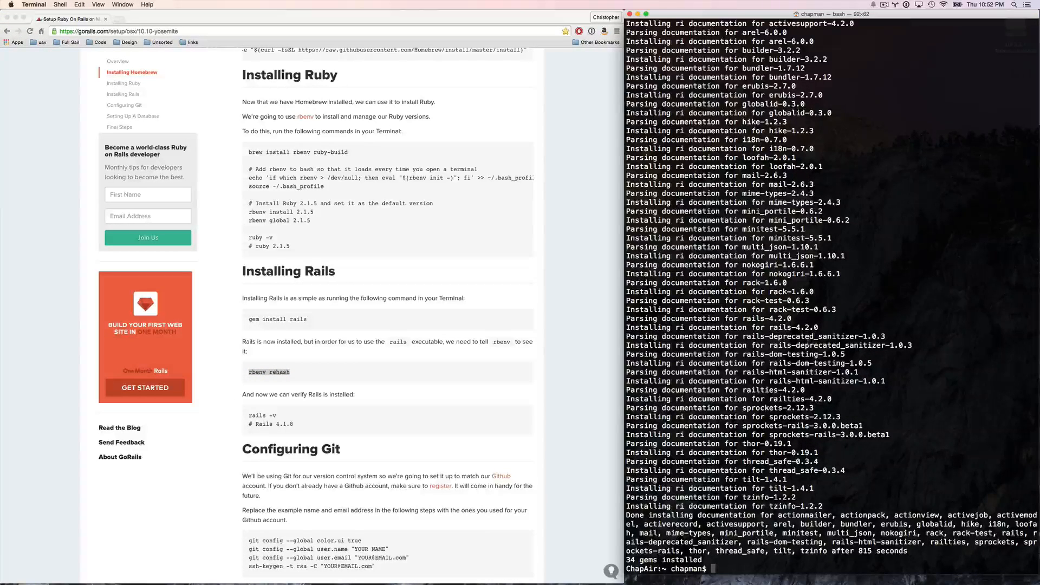
{"action": "type", "text": "rbenv rehash"}
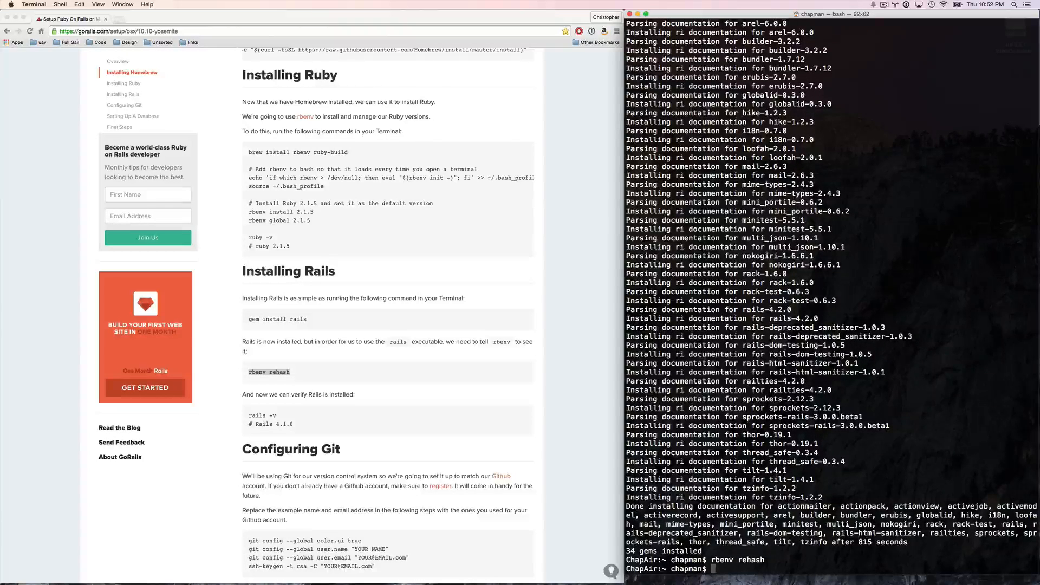
{"action": "type", "text": "rail -v"}
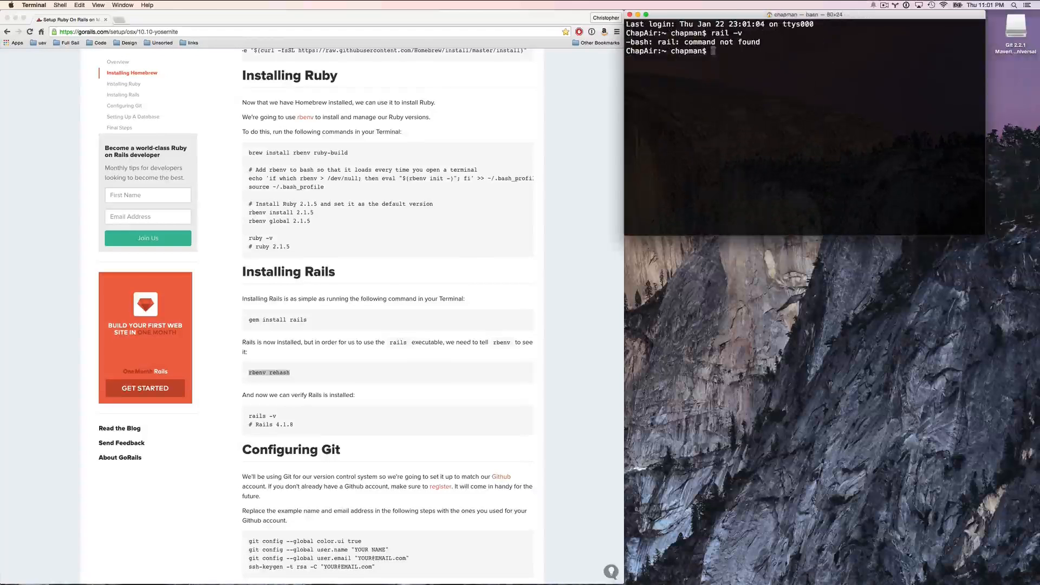
Run rails -v to confirm Rails 4.2.0 and scroll on to the Git configuration section.
{"action": "type", "text": "rails -v"}
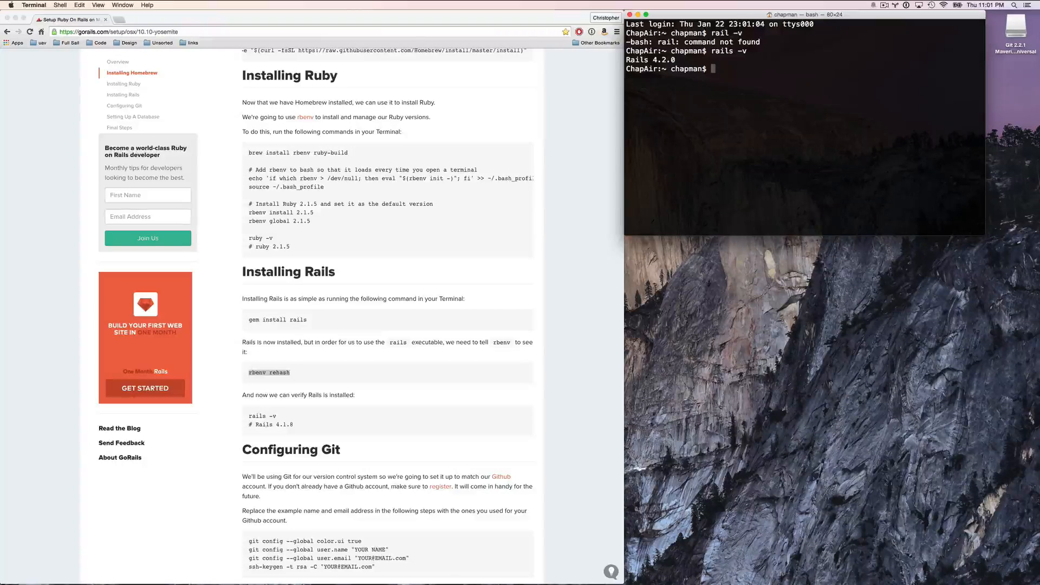
{"action": "type", "text": "rail -v"}
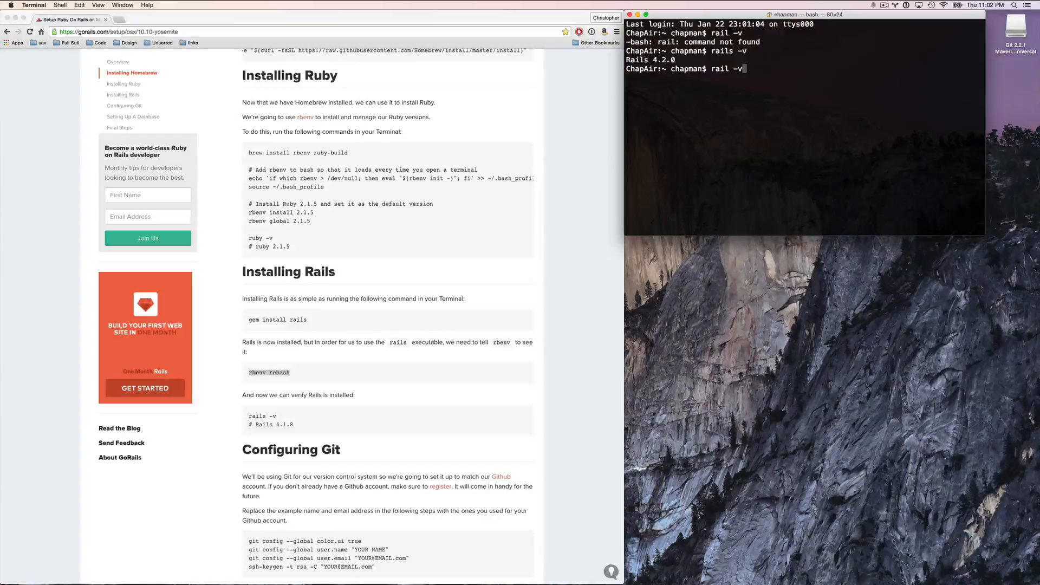
{"action": "scroll", "scroll_direction": "down", "scroll_amount": 3}
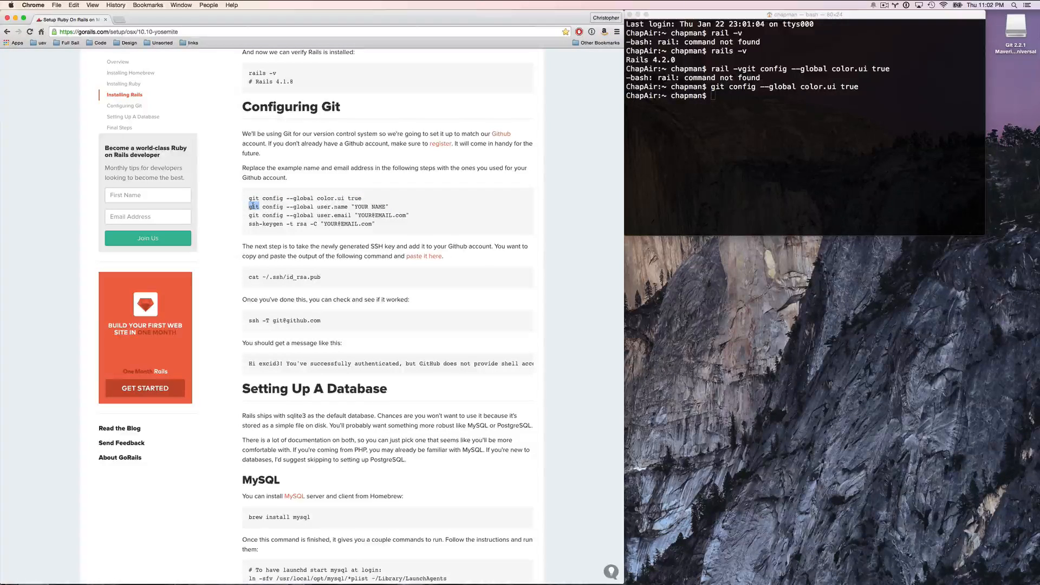
Set Git's global user name to "Chapman".
{"action": "type", "text": "git config --global user.name"}
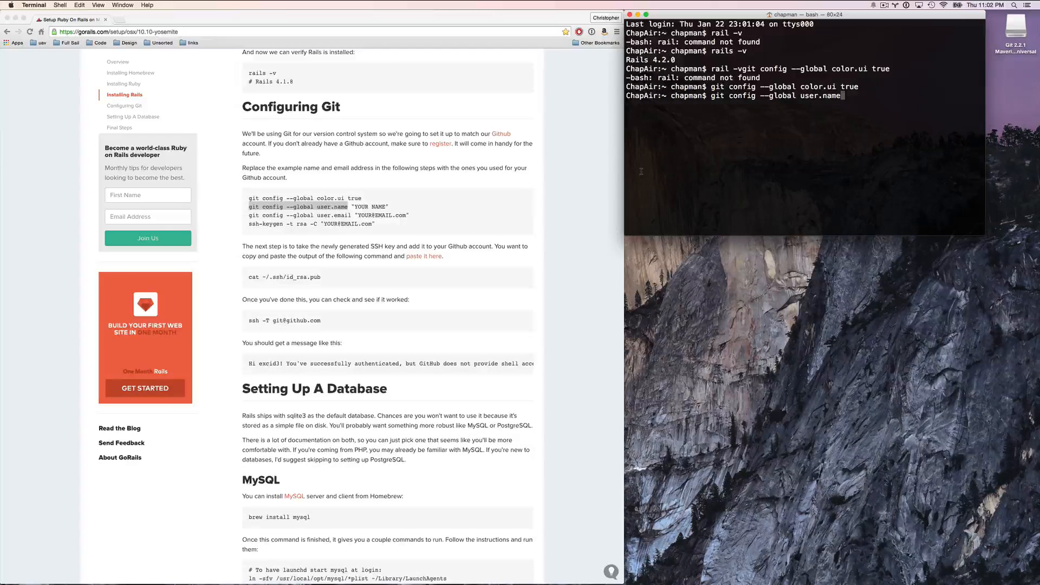
{"action": "type", "text": "\"C"}
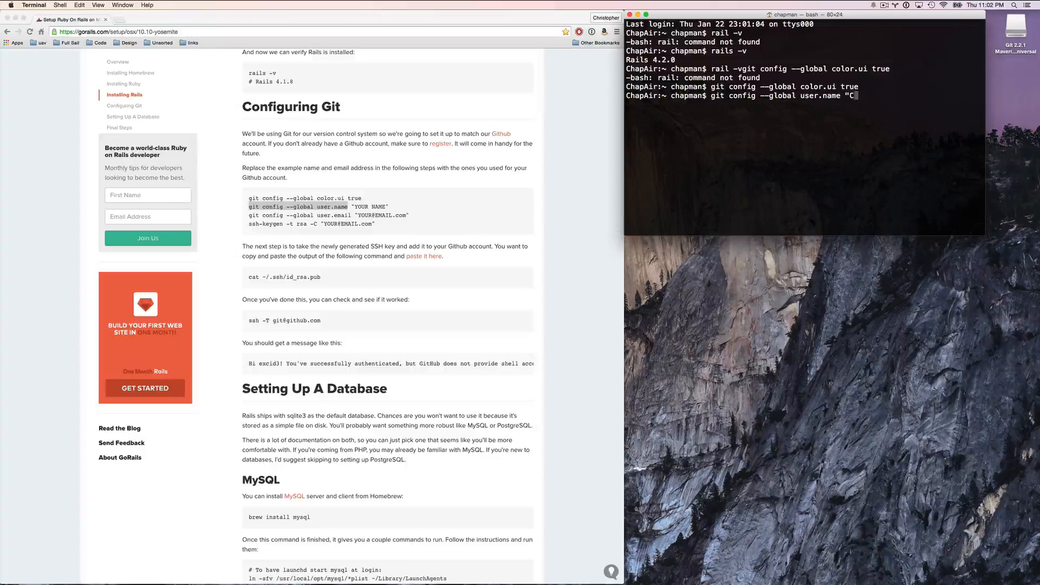
{"action": "type", "text": "hap"}
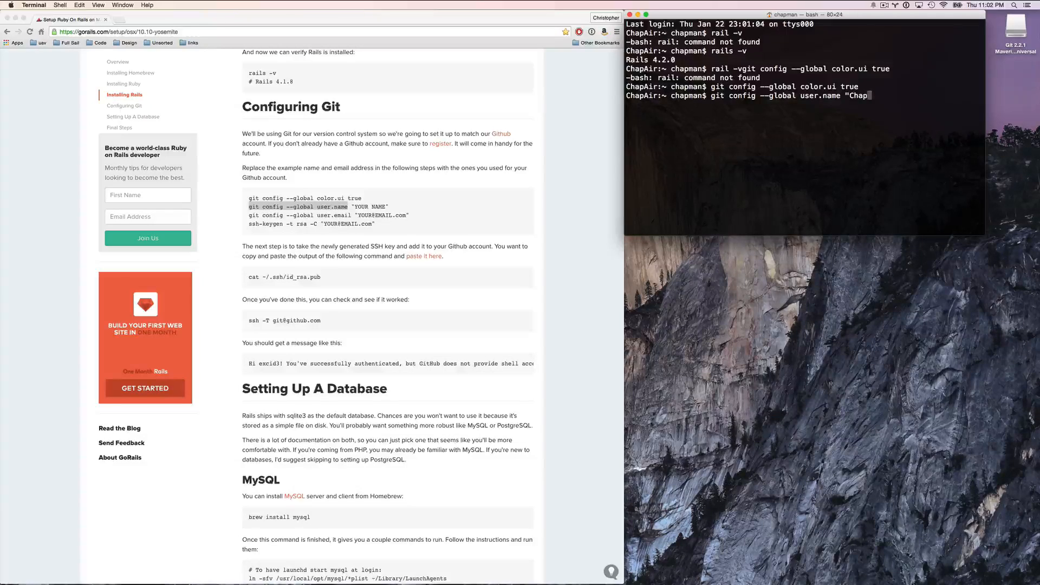
{"action": "type", "text": "man\""}
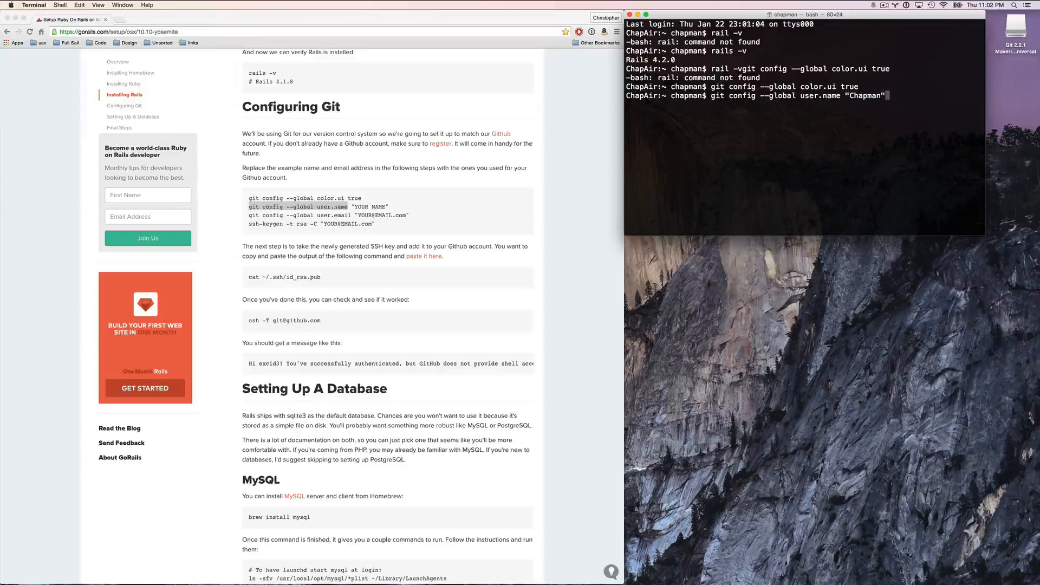
{"action": "key", "text": "Return"}
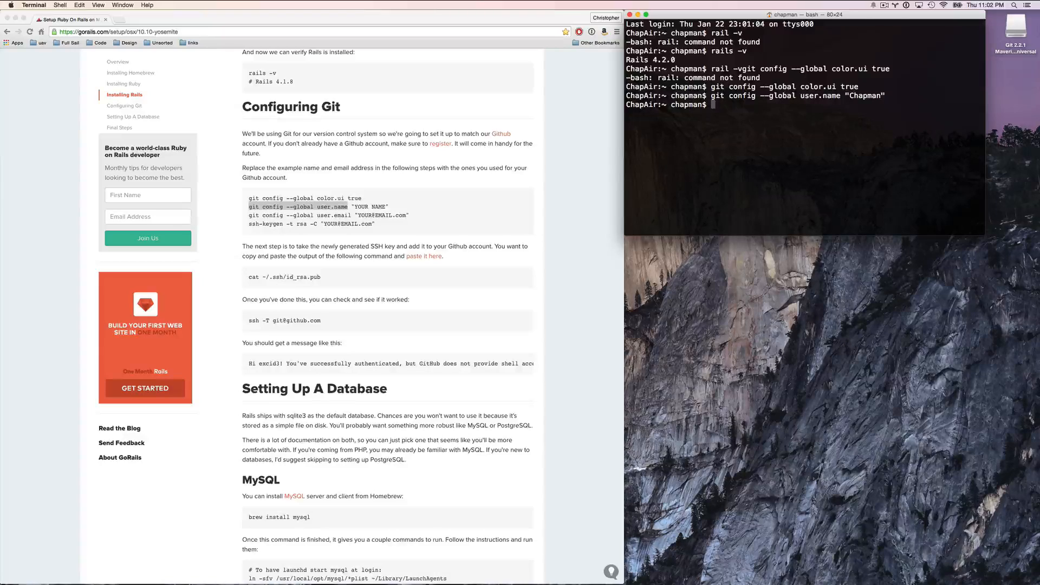
Set Git's global user email to "Chapman" and begin an ssh-keygen RSA command.
{"action": "type", "text": "git config --global user.email \"Chapman\""}
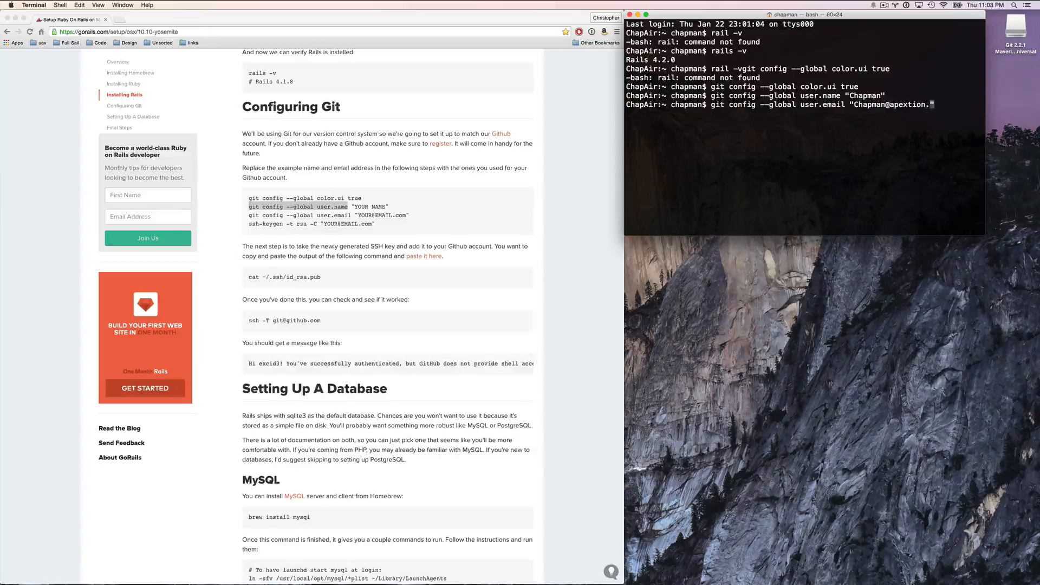
{"action": "key", "text": "Return"}
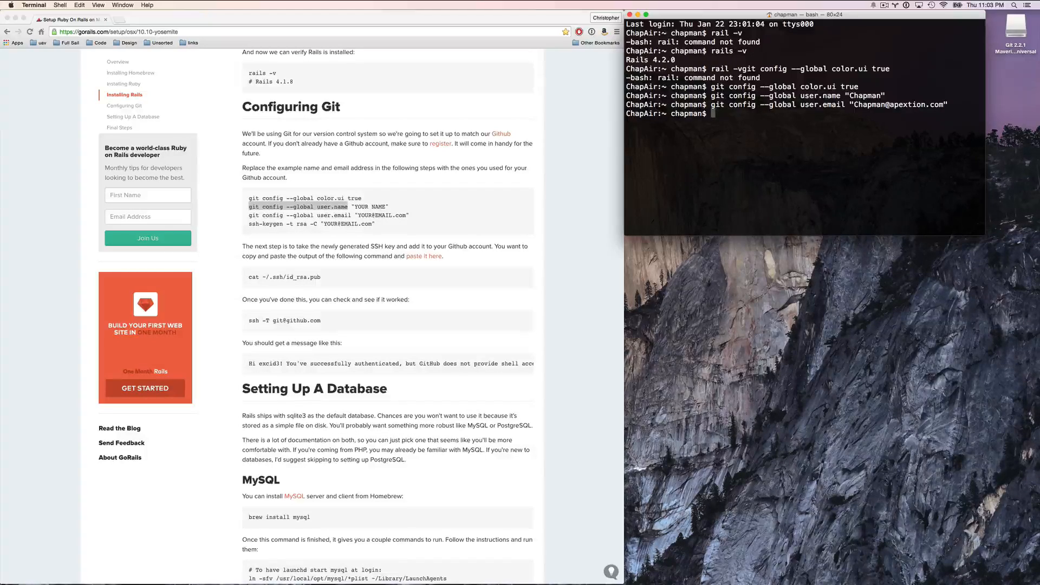
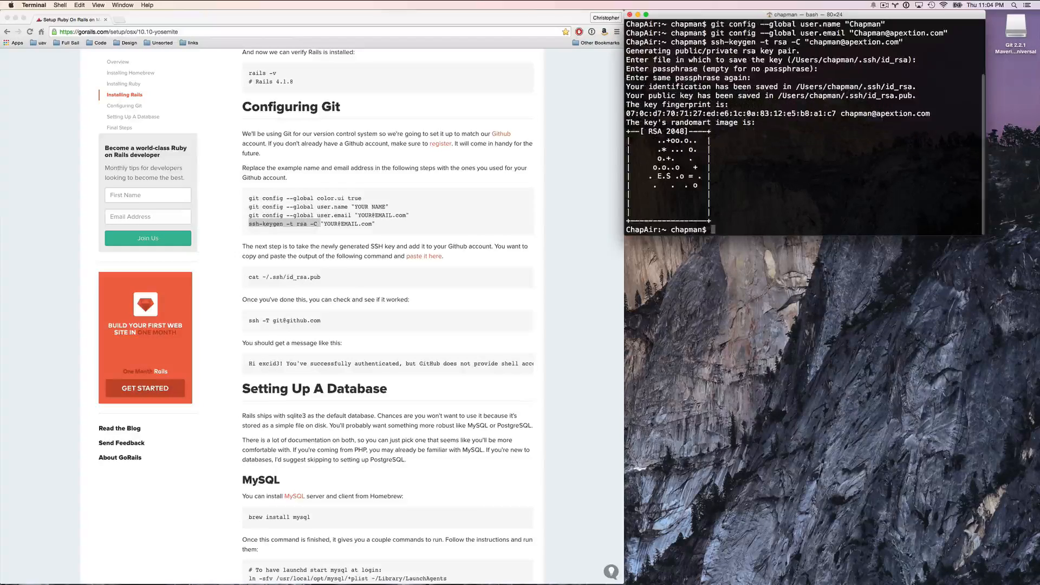
Print the new public key with cat ~/.ssh/id_rsa.pub.
{"action": "type", "text": "cat ~/.ssh/id_rsa.pub"}
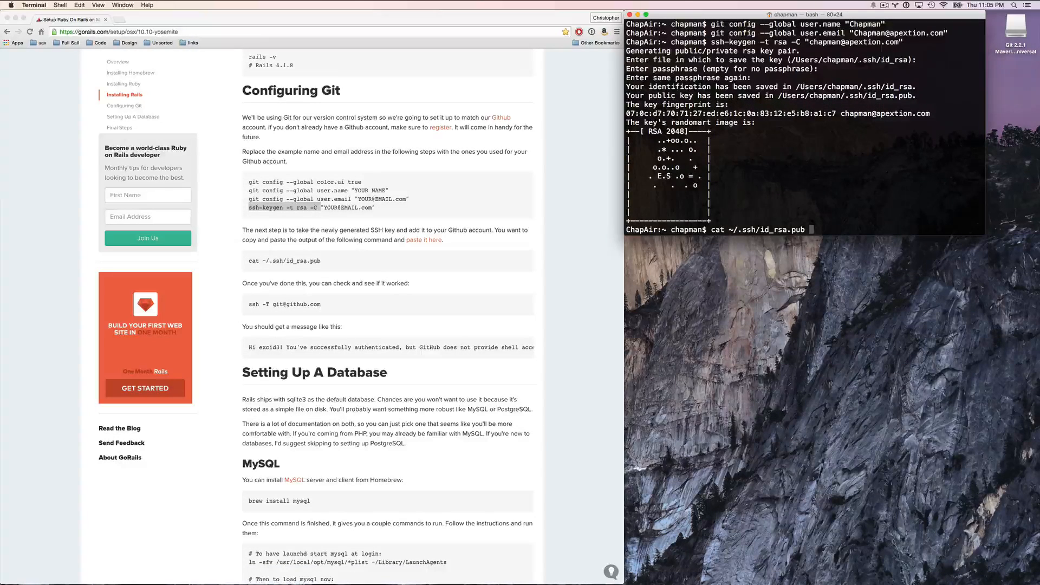
{"action": "key", "text": "Return"}
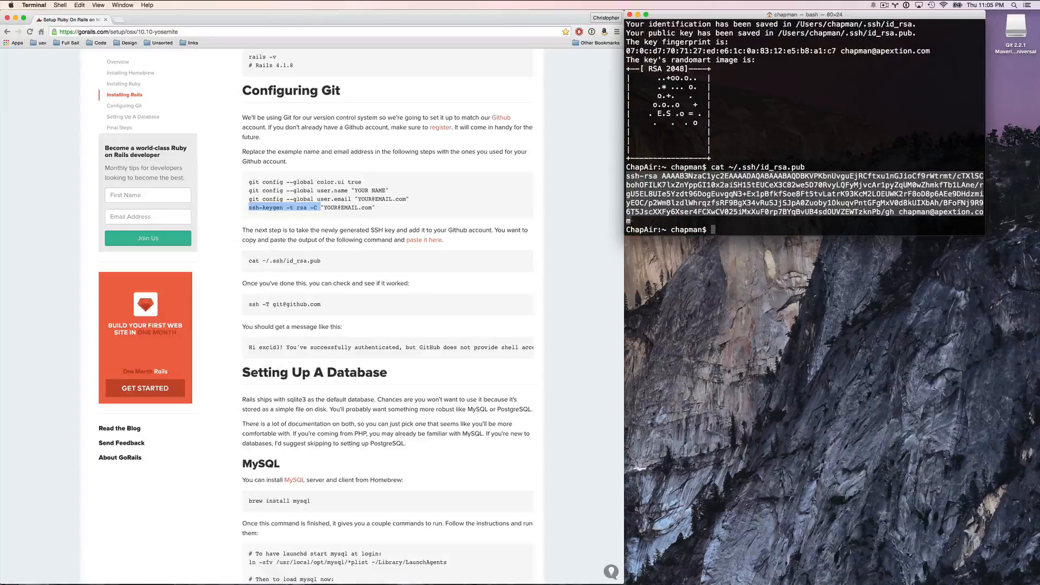
{"action": "type", "text": "cat ~/.ssh/id_rsa.pub"}
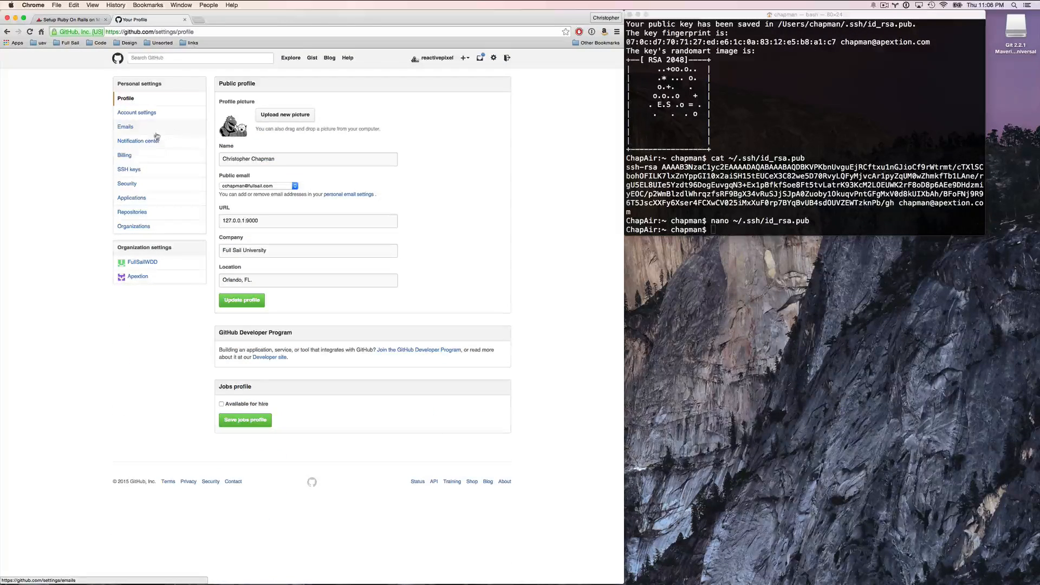
Add a GitHub SSH key titled 'New Air Laptop' with the pasted public key, then return to the guide.
{"action": "left_click", "coordinate": [128, 169]}
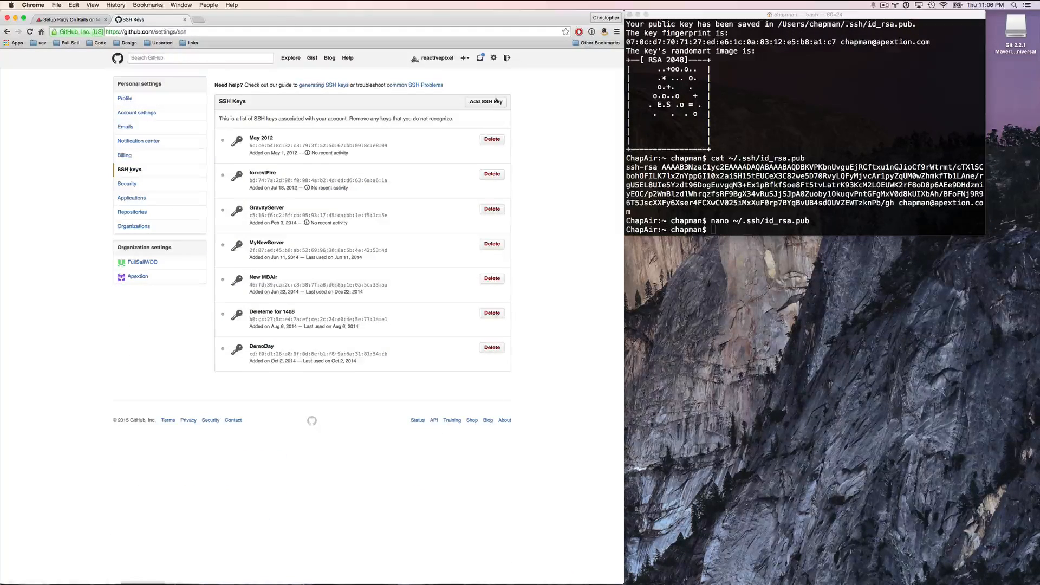
{"action": "left_click", "coordinate": [485, 102]}
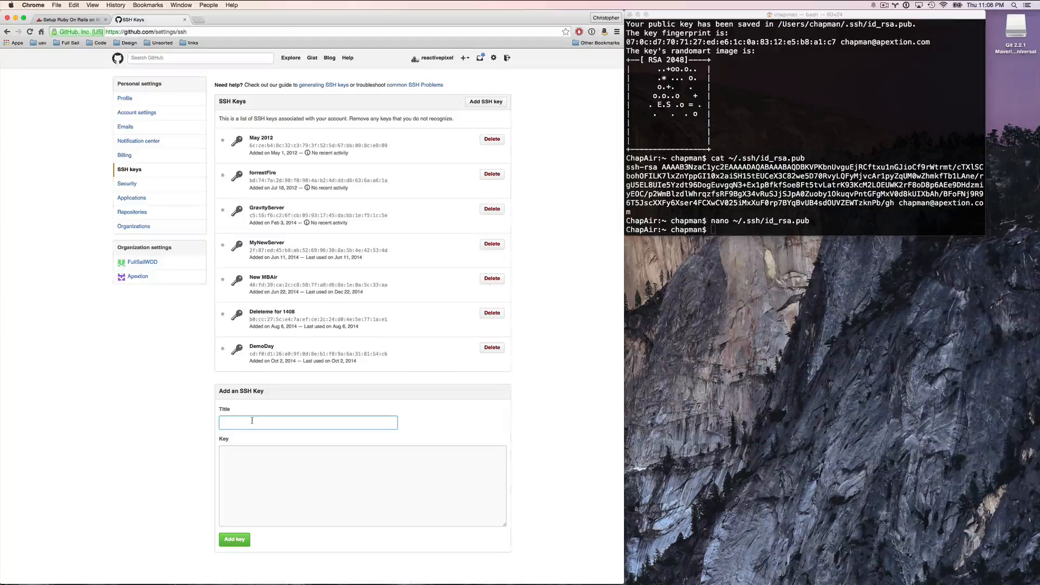
{"action": "left_click", "coordinate": [307, 422]}
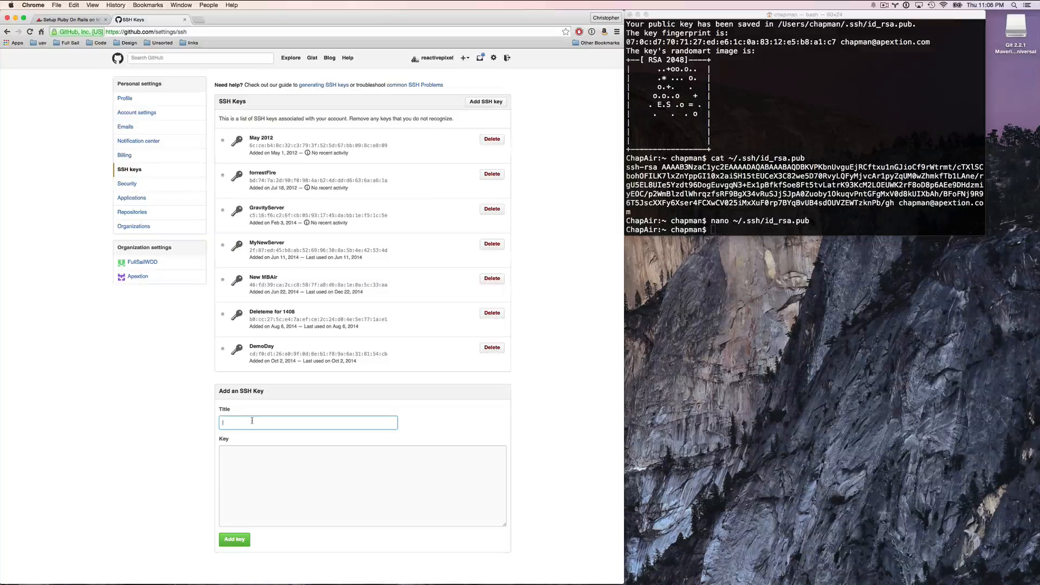
{"action": "type", "text": "New Air Laptop"}
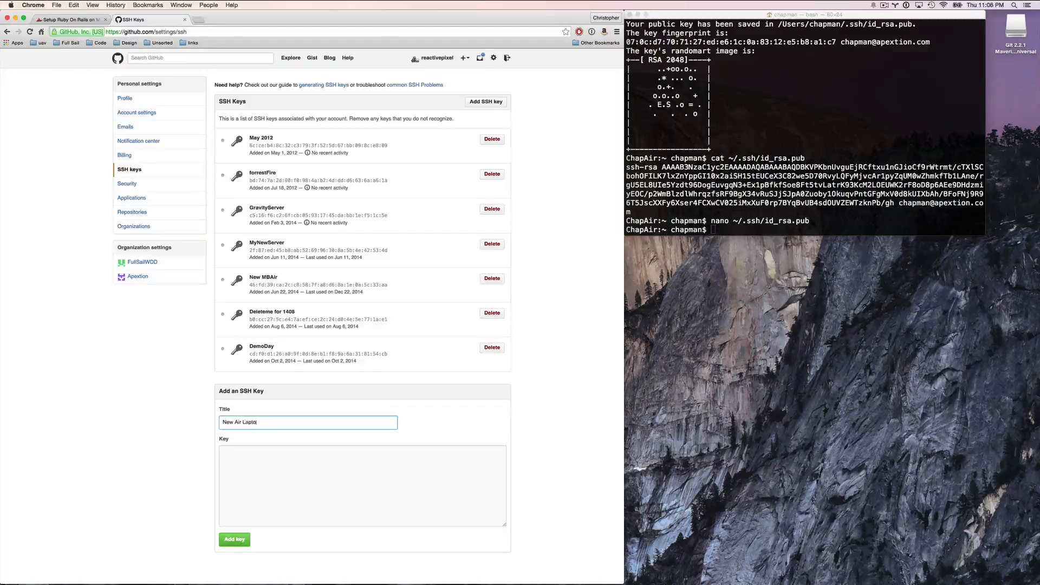
{"action": "left_click", "coordinate": [234, 539]}
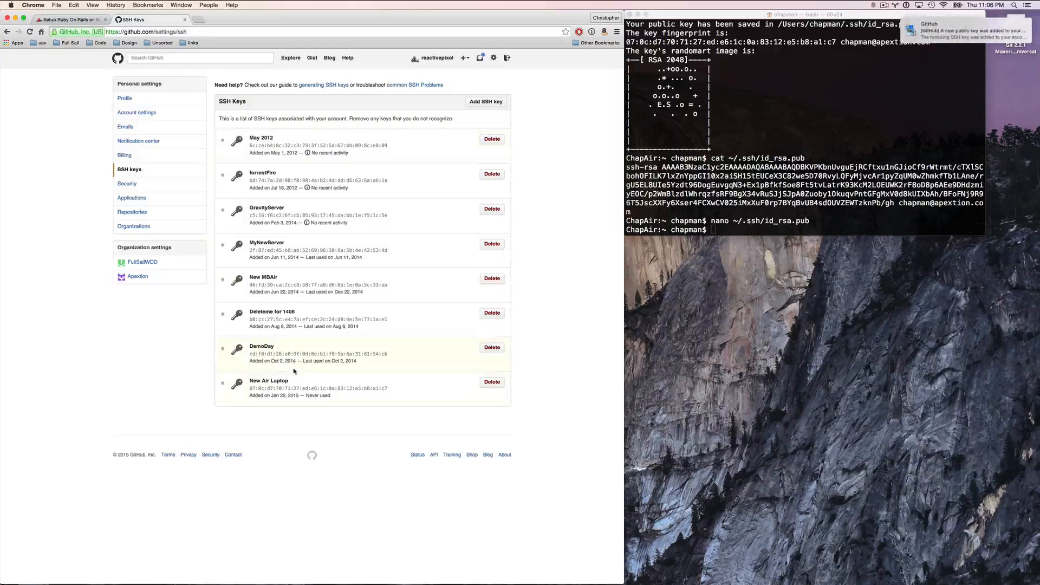
{"action": "left_click", "coordinate": [70, 17]}
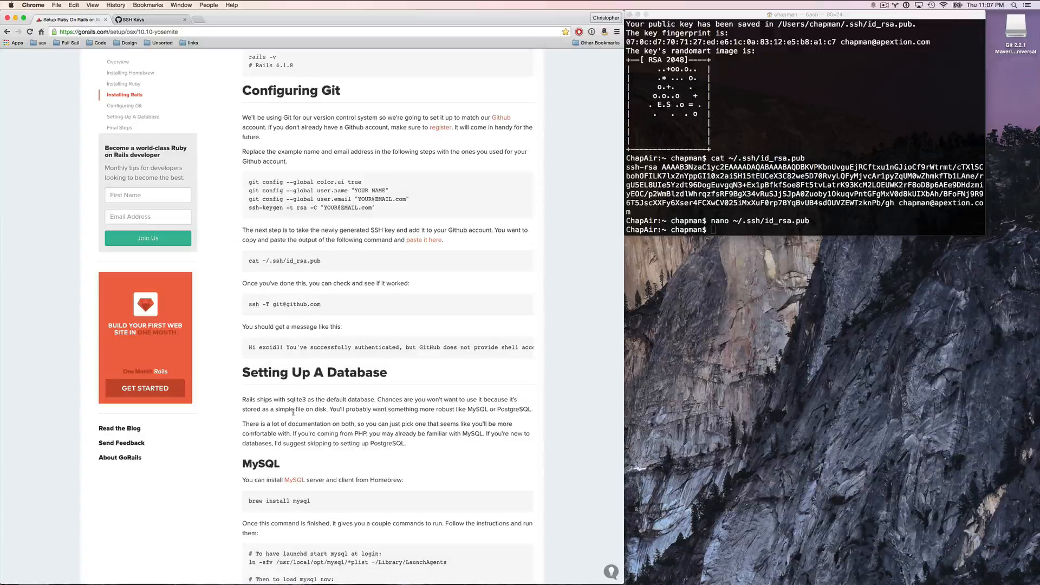
Load the Homebrew MySQL launch agent with launchctl.
{"action": "scroll", "scroll_direction": "down", "scroll_amount": 3}
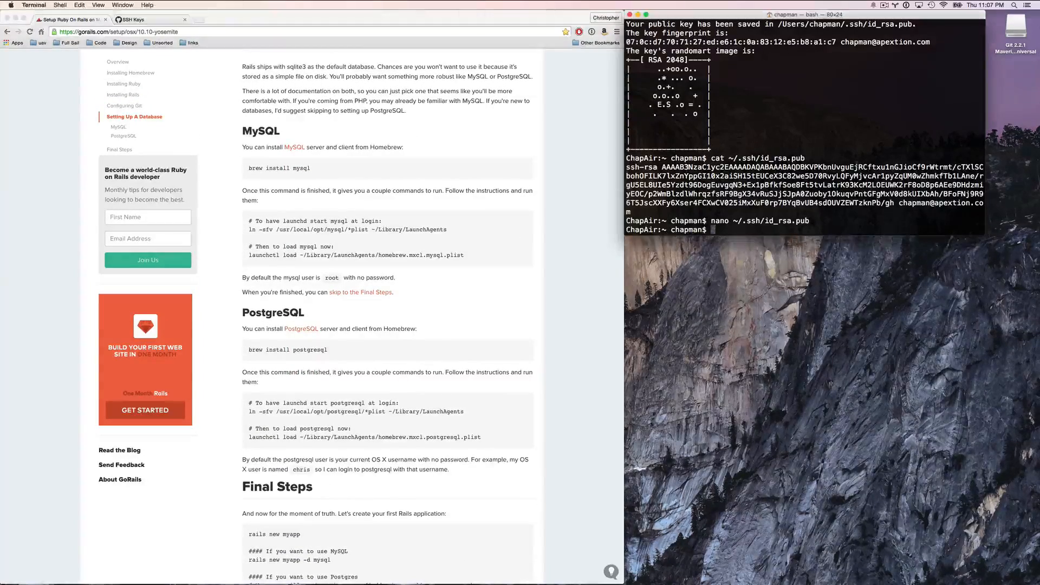
{"action": "type", "text": "brew install mn"}
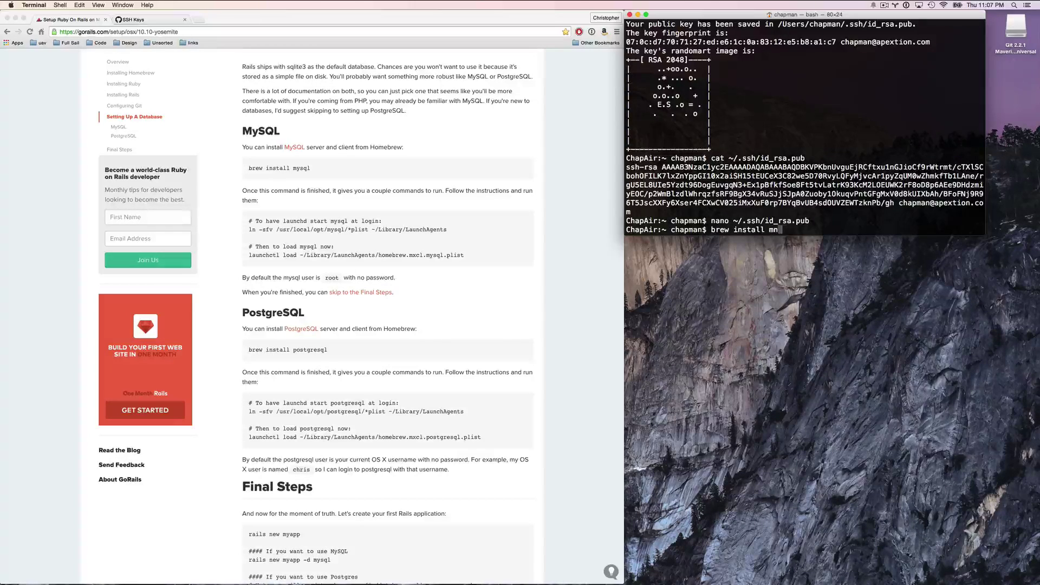
{"action": "type", "text": "ysql"}
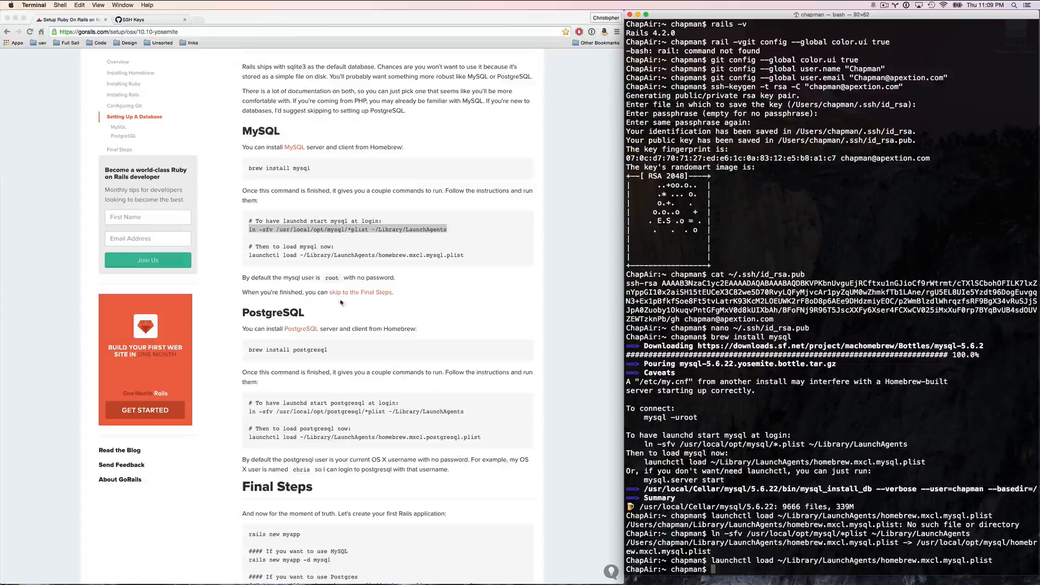
{"action": "scroll", "scroll_direction": "down", "scroll_amount": 3}
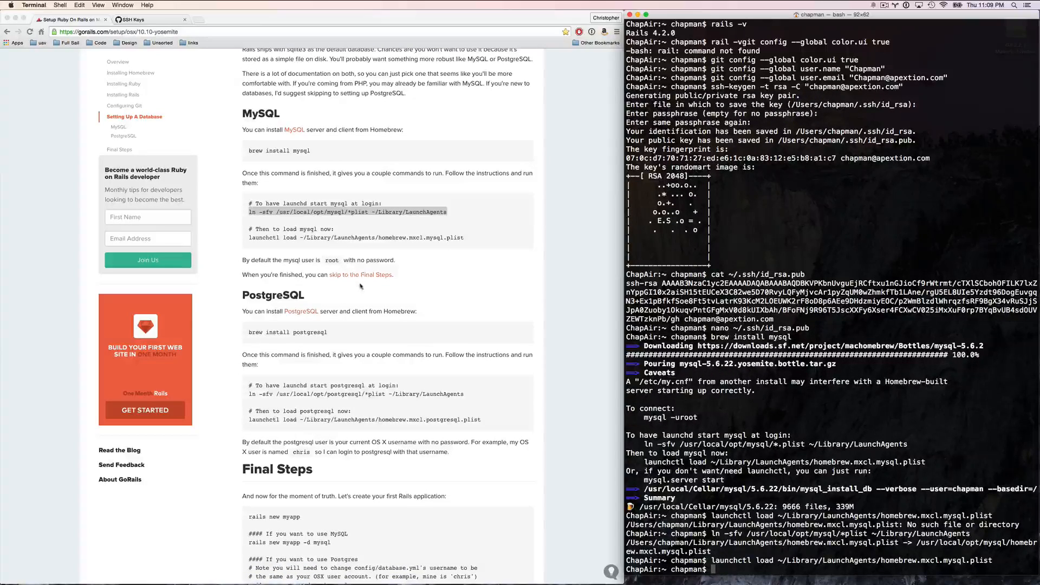
{"action": "mouse_move", "coordinate": [273, 308]}
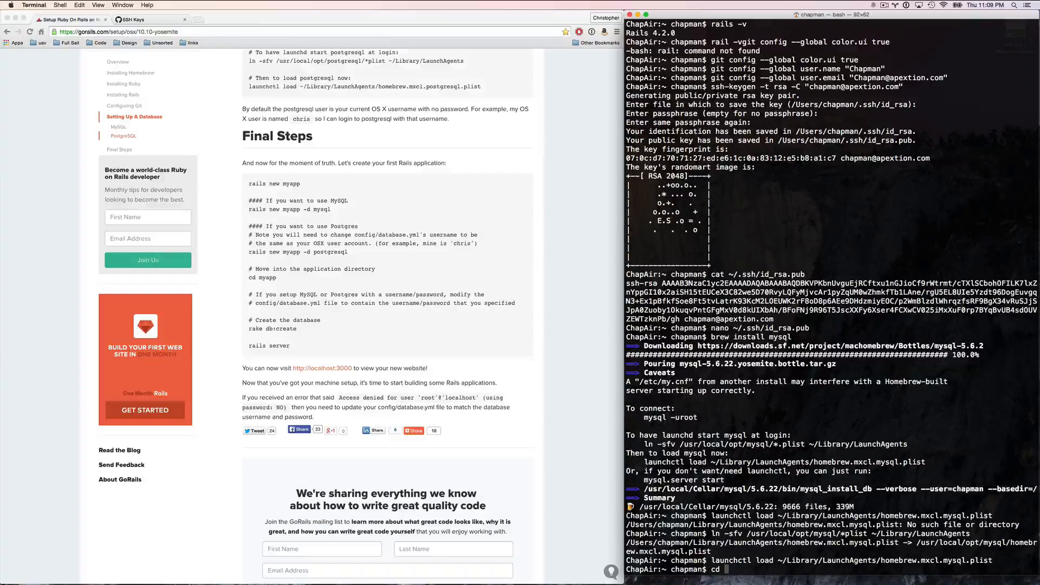
Move into ~/_projectbox/dwp and list its contents.
{"action": "type", "text": "~/_projectbox/"}
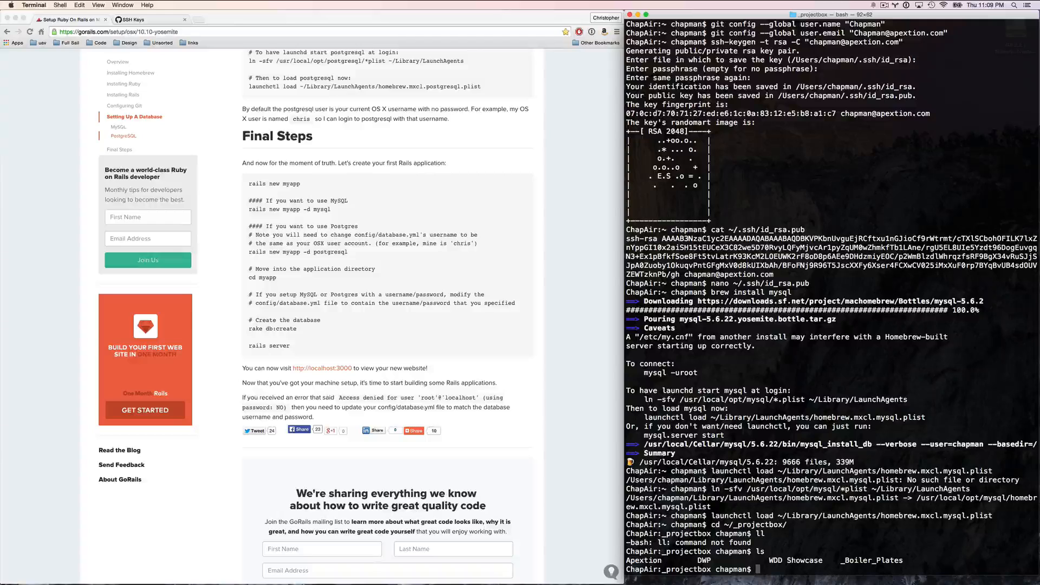
{"action": "type", "text": "cd dwp/"}
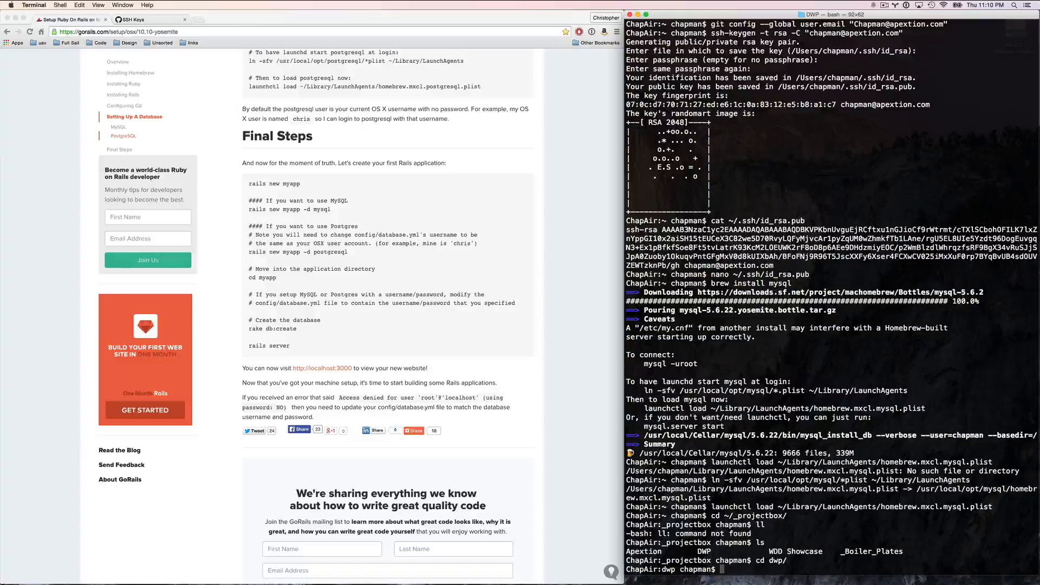
{"action": "type", "text": "ls"}
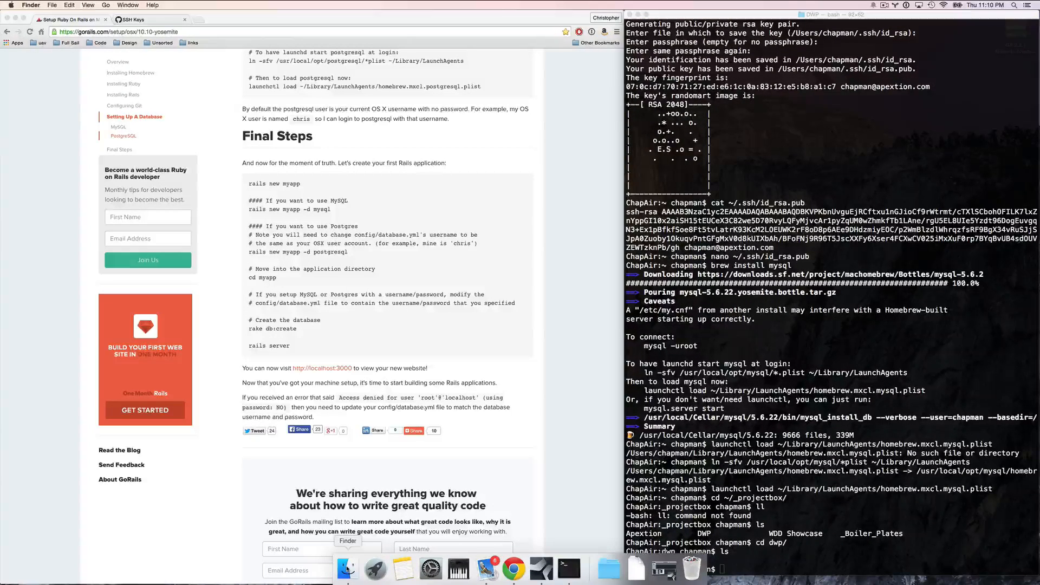
Show the _projectbox folder in a Finder window beside Terminal.
{"action": "left_click", "coordinate": [348, 572]}
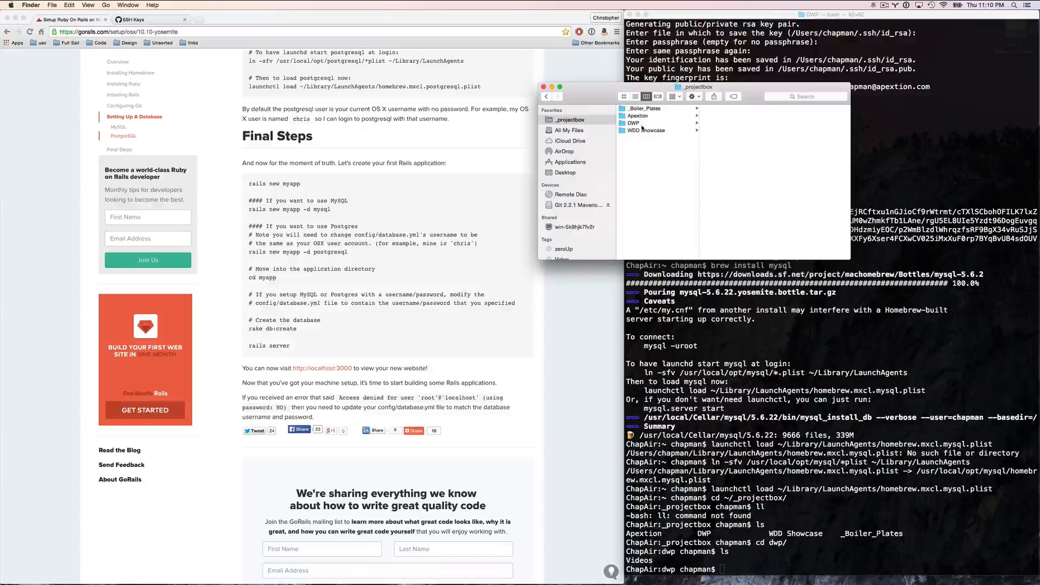
{"action": "left_click", "coordinate": [633, 123]}
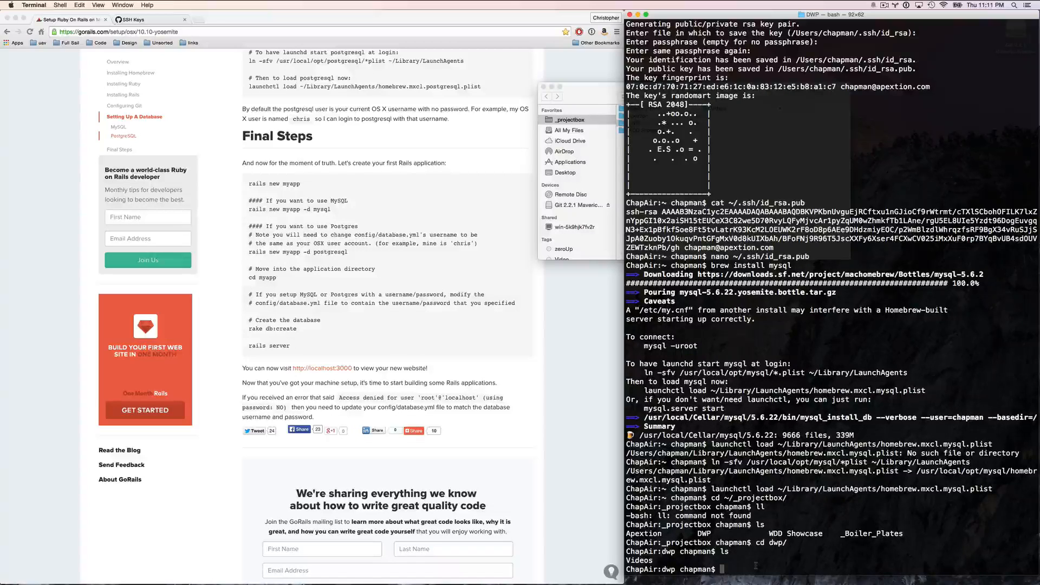
Generate a cheat_codes Rails app with the default database, then delete it with rm -rfv.
{"action": "type", "text": "rails new"}
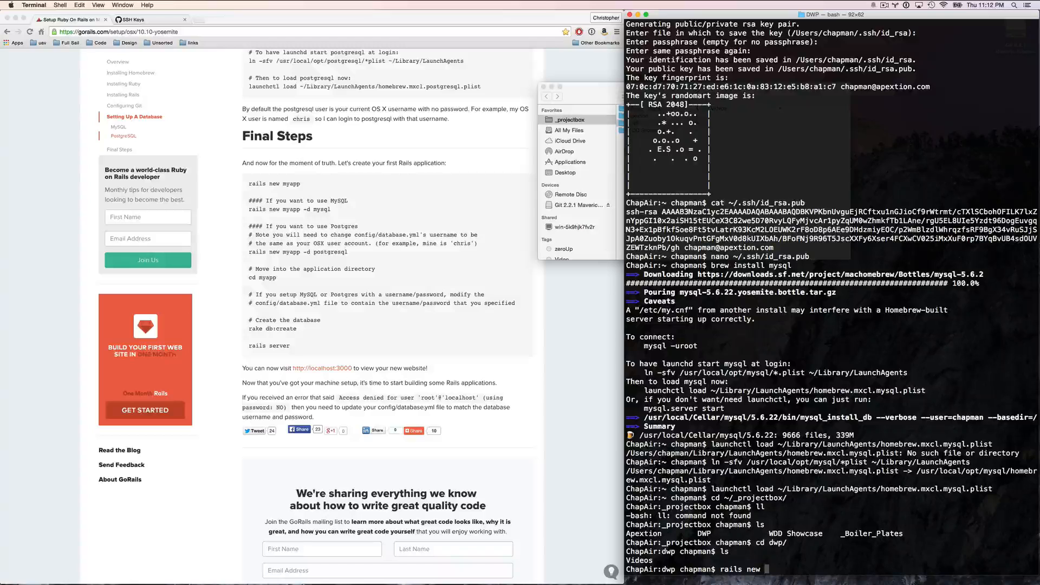
{"action": "type", "text": "cheat_codes"}
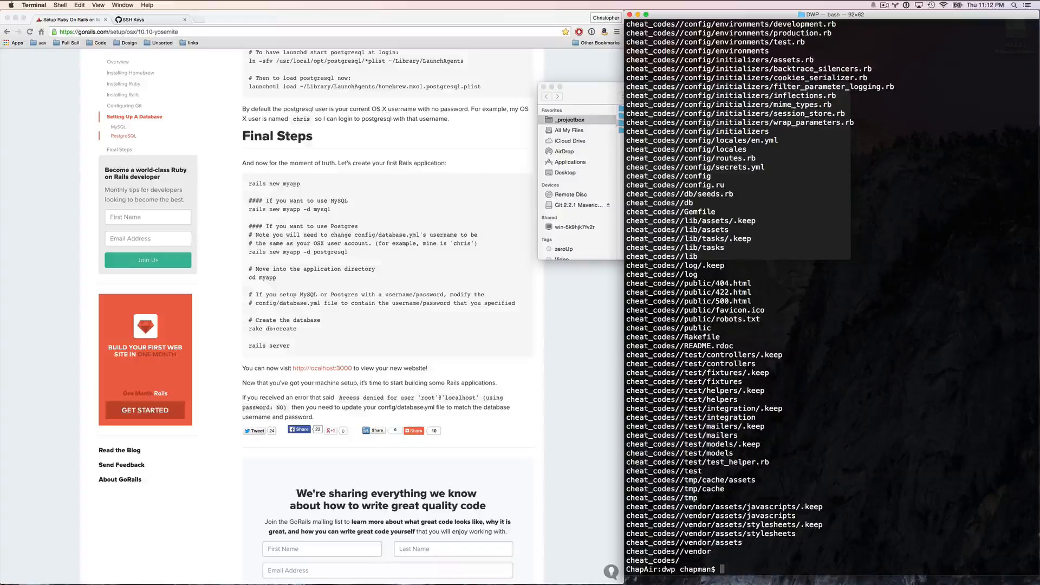
{"action": "type", "text": "clear"}
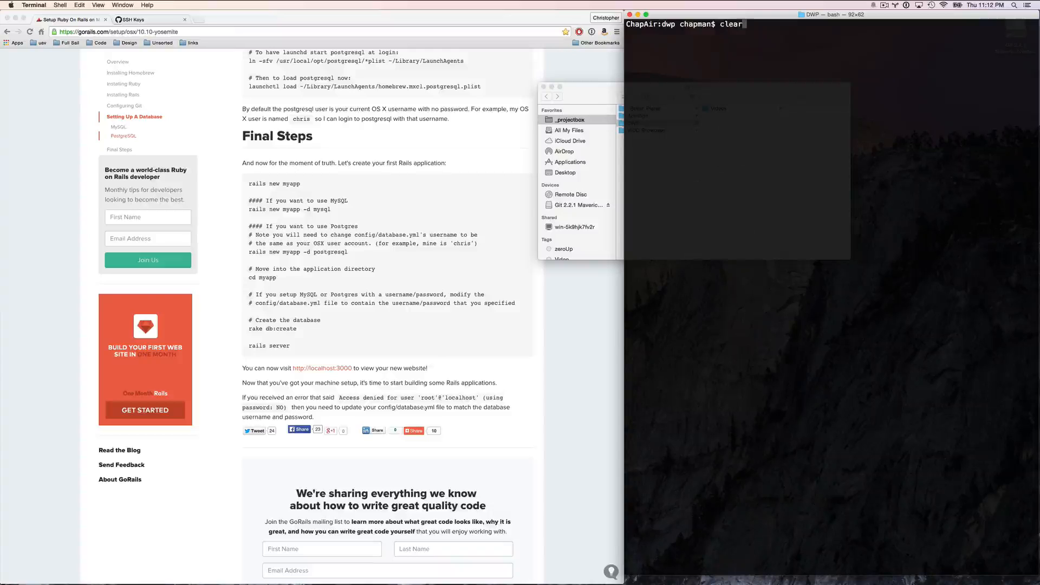
{"action": "type", "text": "rm -rfv cheat_codes/"}
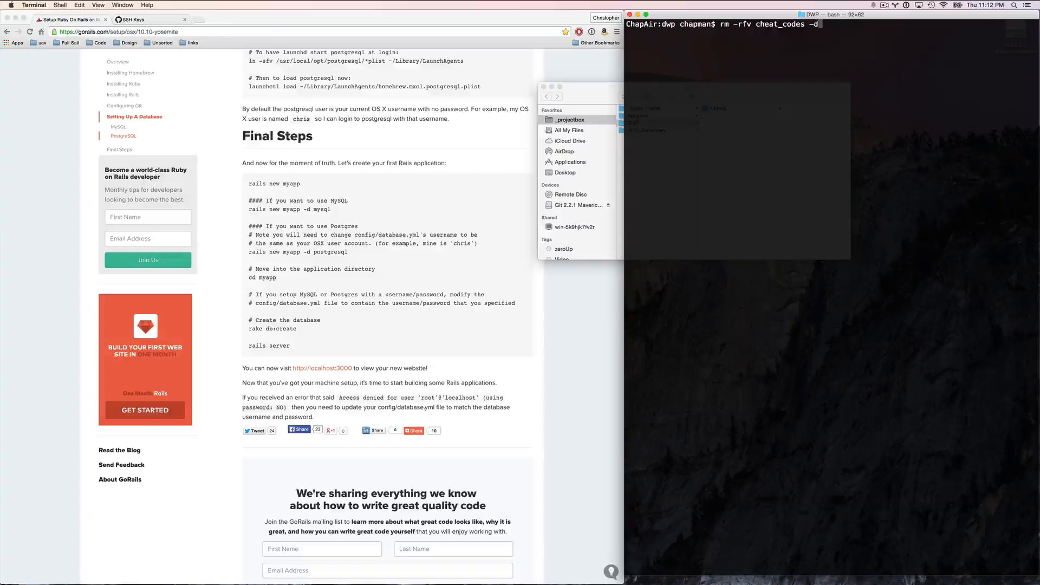
Regenerate cheat_codes with rails new cheat_codes -d mysql.
{"action": "type", "text": "mysql"}
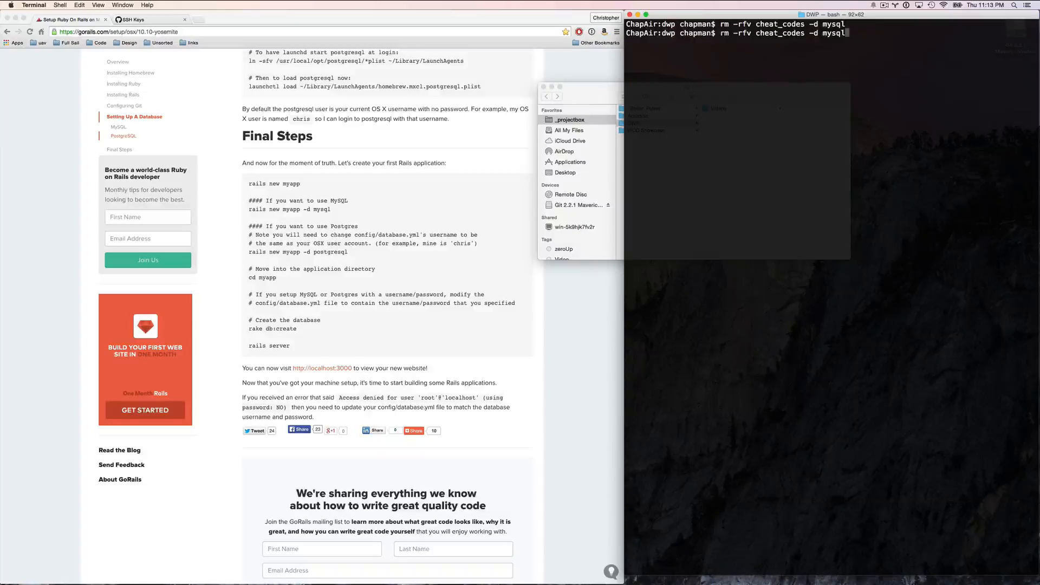
{"action": "type", "text": "ls"}
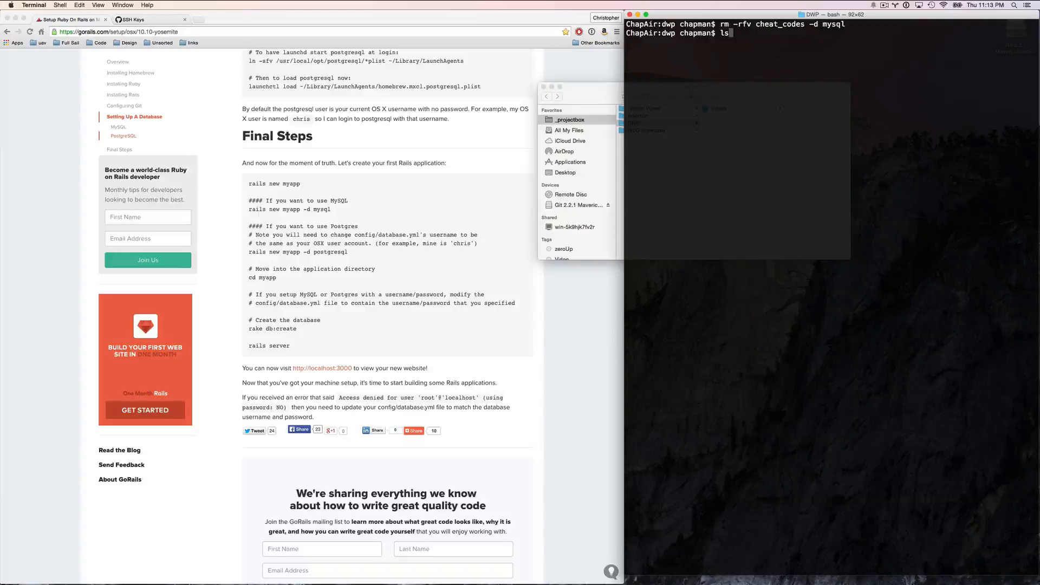
{"action": "type", "text": "rails new cheat_codes -d"}
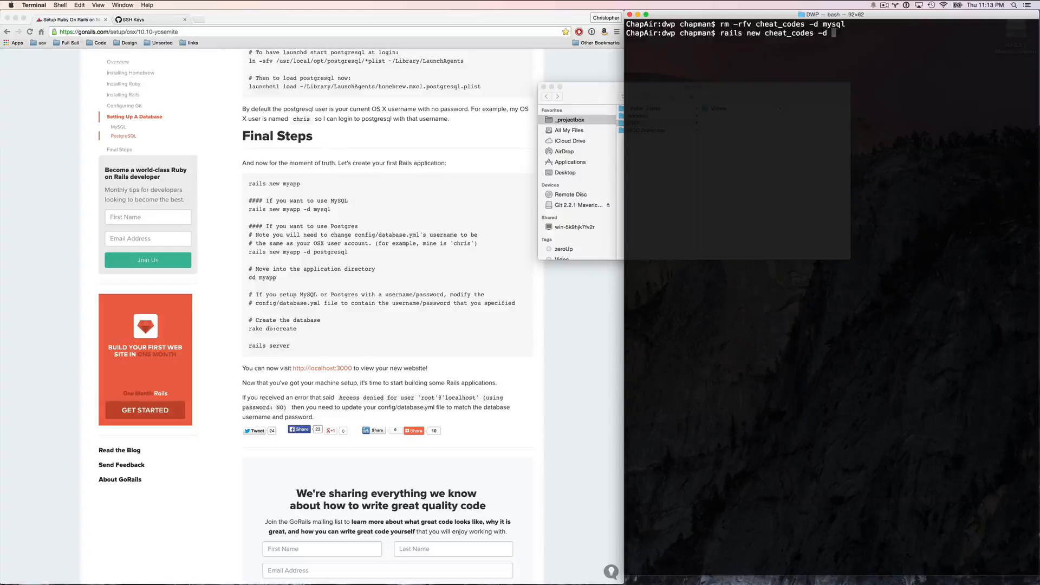
{"action": "key", "text": "Return"}
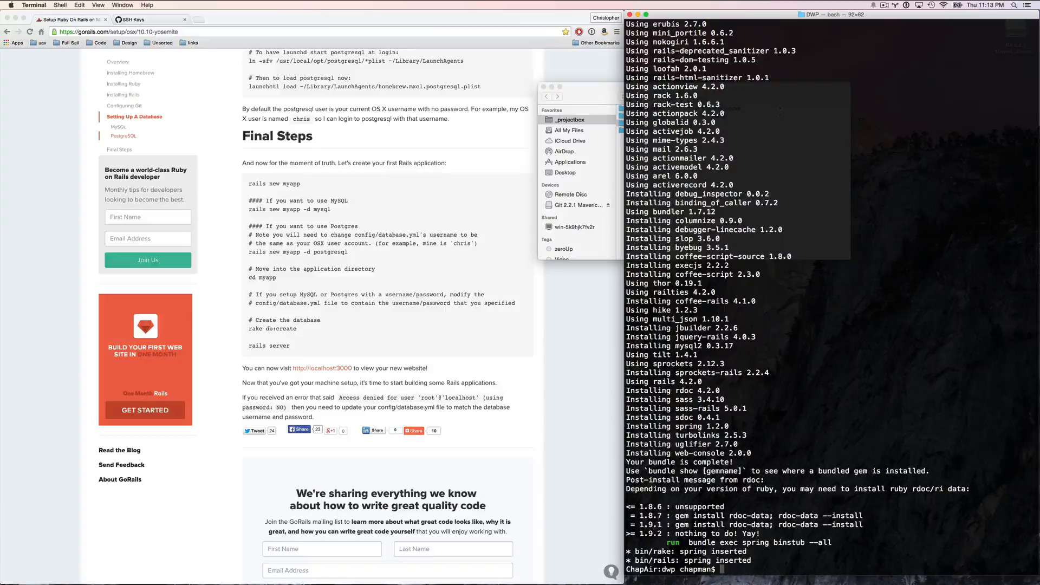
Enter the cheat_codes folder and start the Rails server.
{"action": "type", "text": "cd cheat_codes/"}
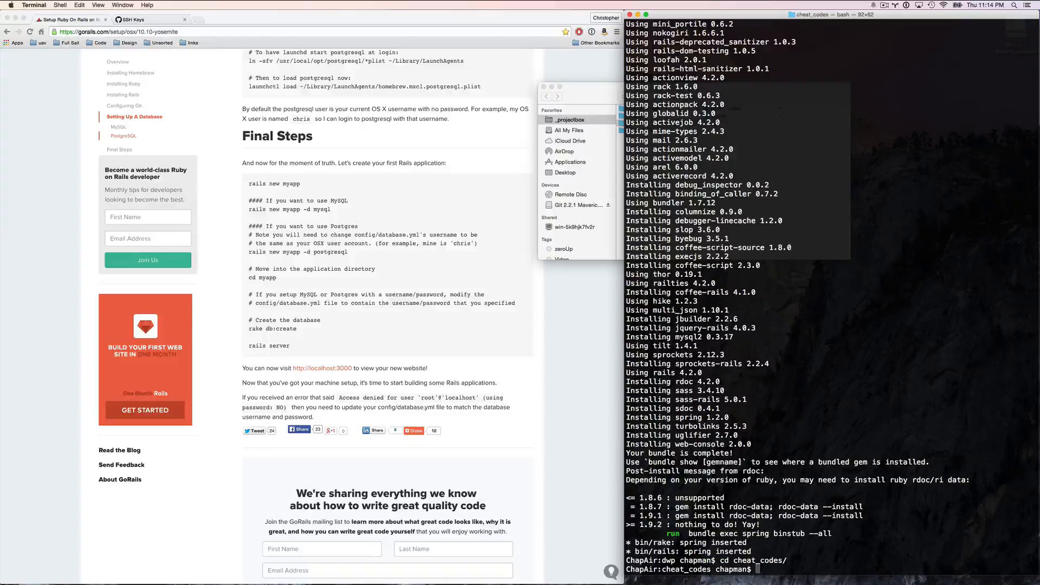
{"action": "type", "text": "rails serv"}
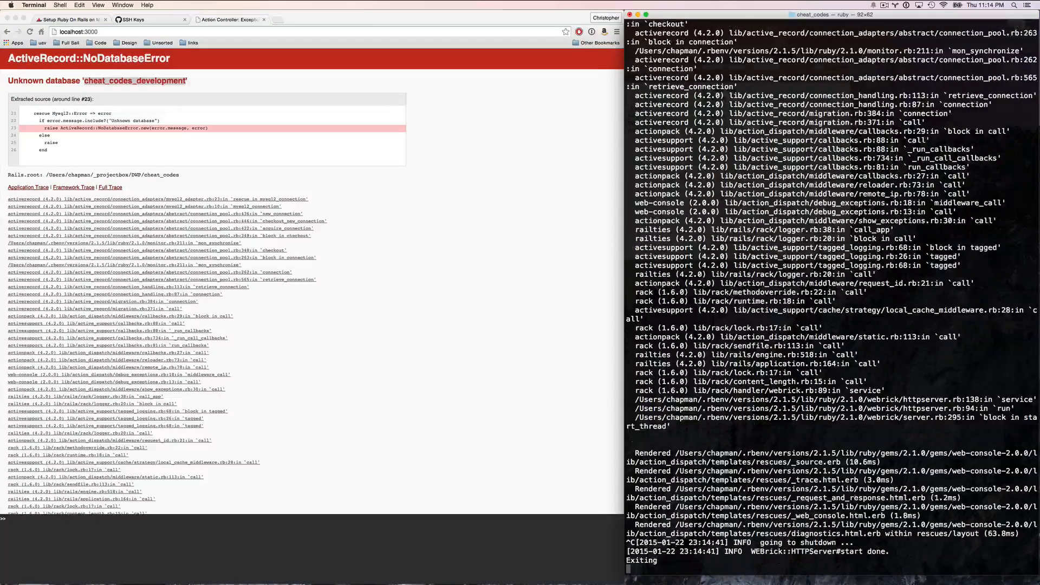
Create the cheat_codes databases with rake db:setup and rake db:migrate.
{"action": "type", "text": "rake"}
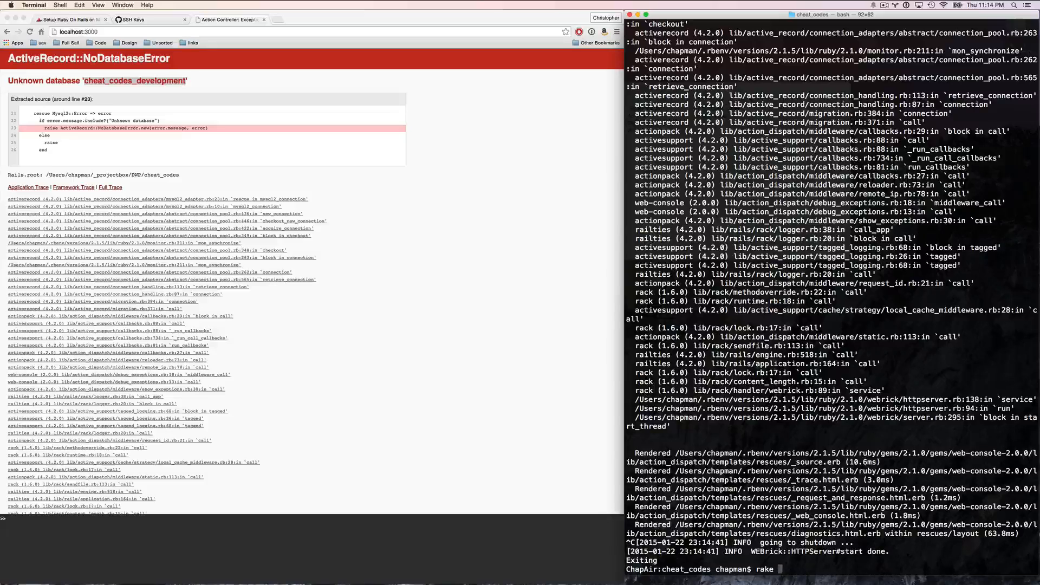
{"action": "type", "text": "dg:setup"}
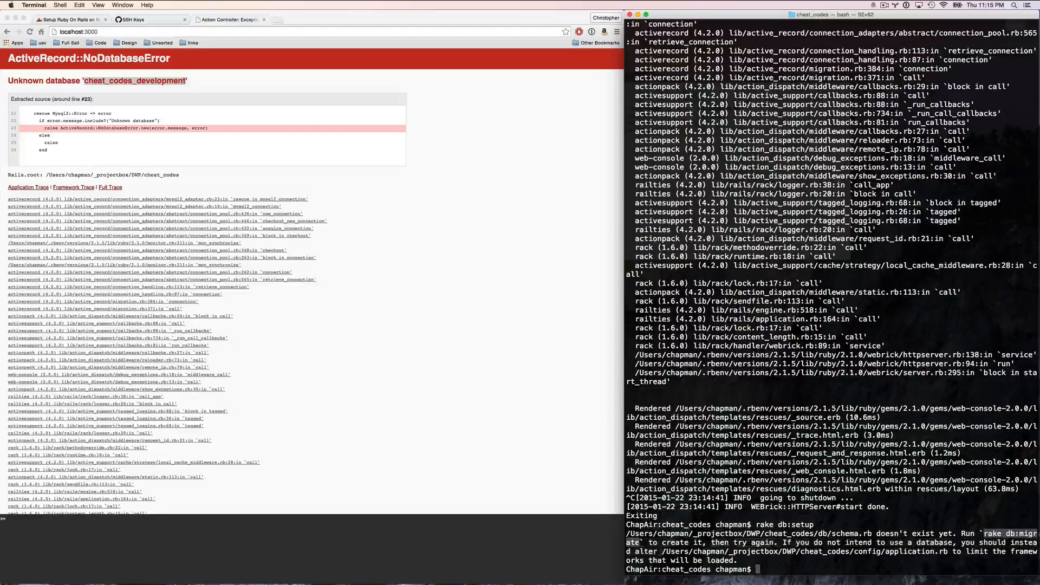
{"action": "type", "text": "rake db:migrate"}
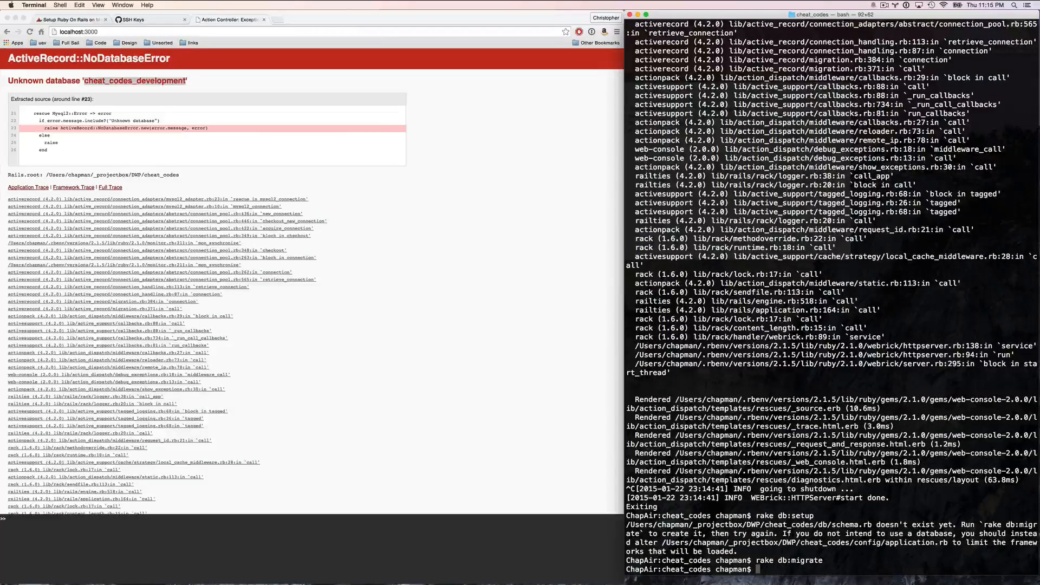
{"action": "type", "text": "rake db:setup"}
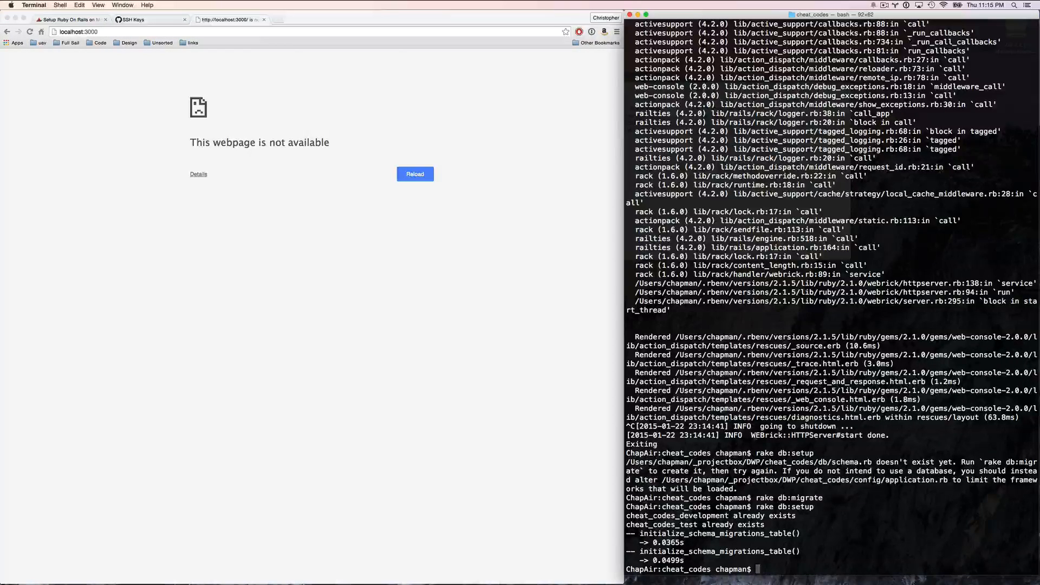
Restart the Rails server and reload localhost:3000 to show the Welcome aboard page.
{"action": "type", "text": "rails server"}
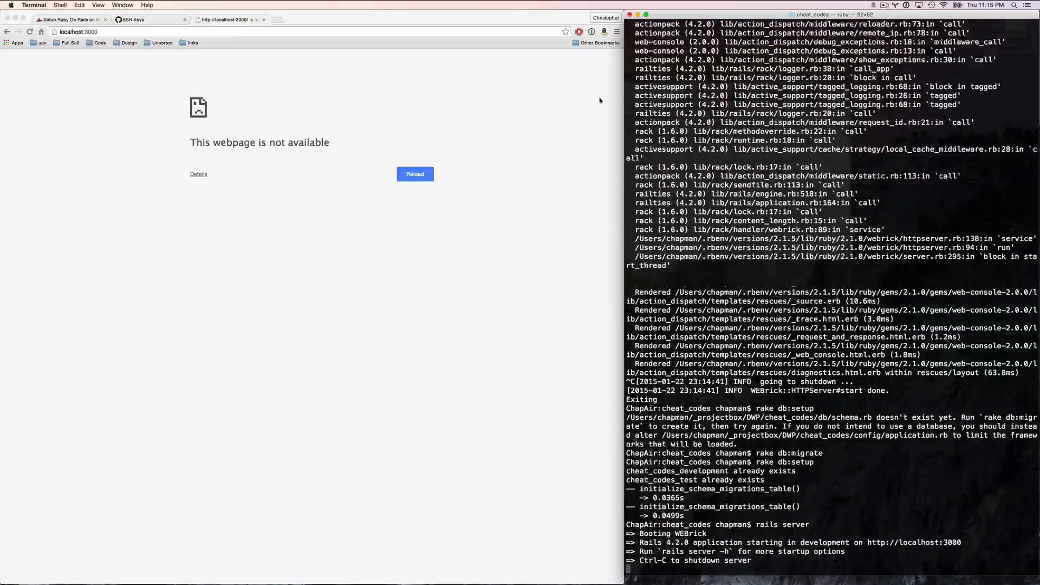
{"action": "left_click", "coordinate": [414, 173]}
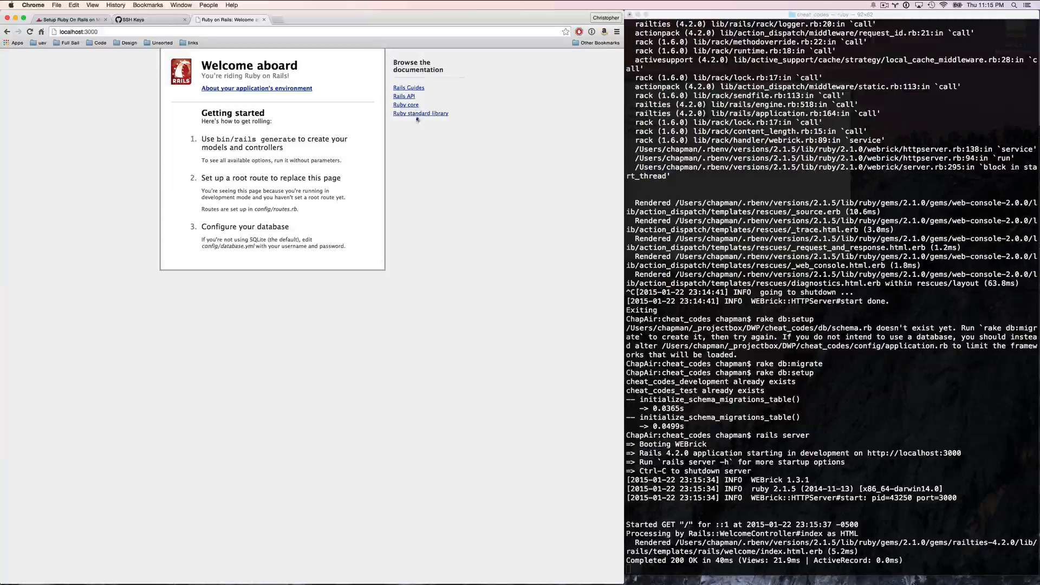
{"action": "mouse_move", "coordinate": [505, 346]}
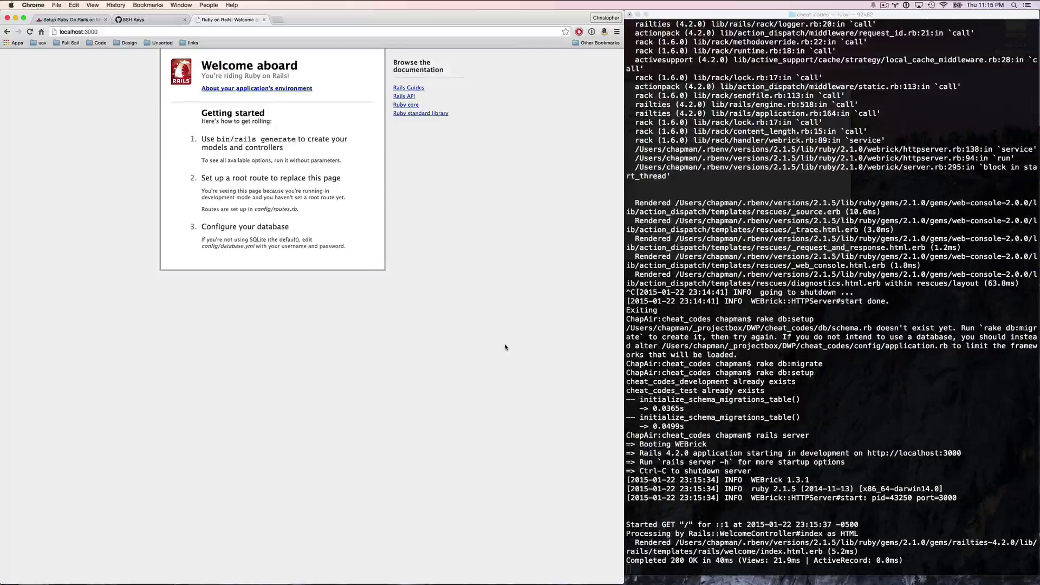